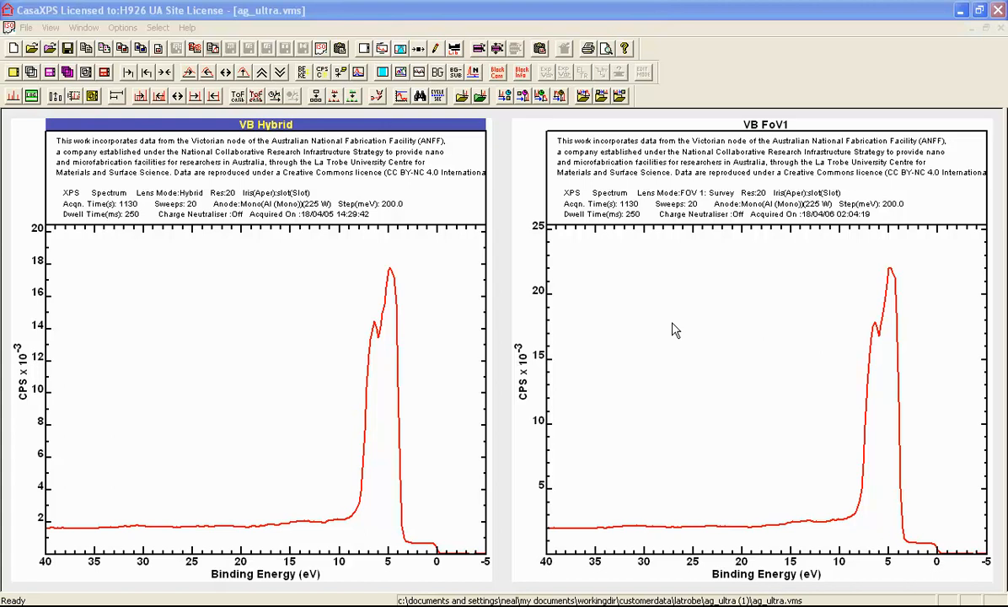
pyautogui.moveTo(661, 243)
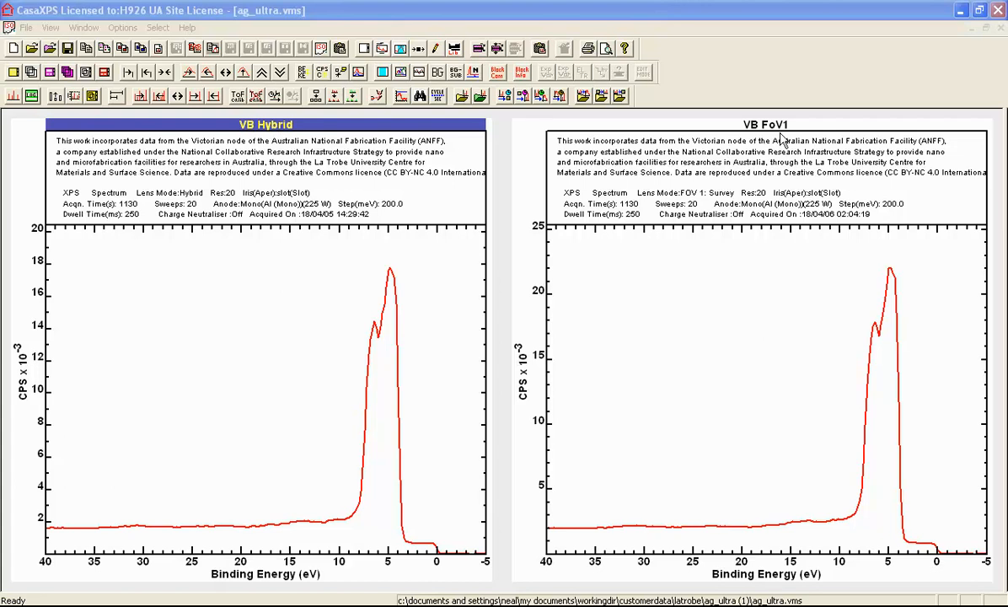
pyautogui.moveTo(425, 200)
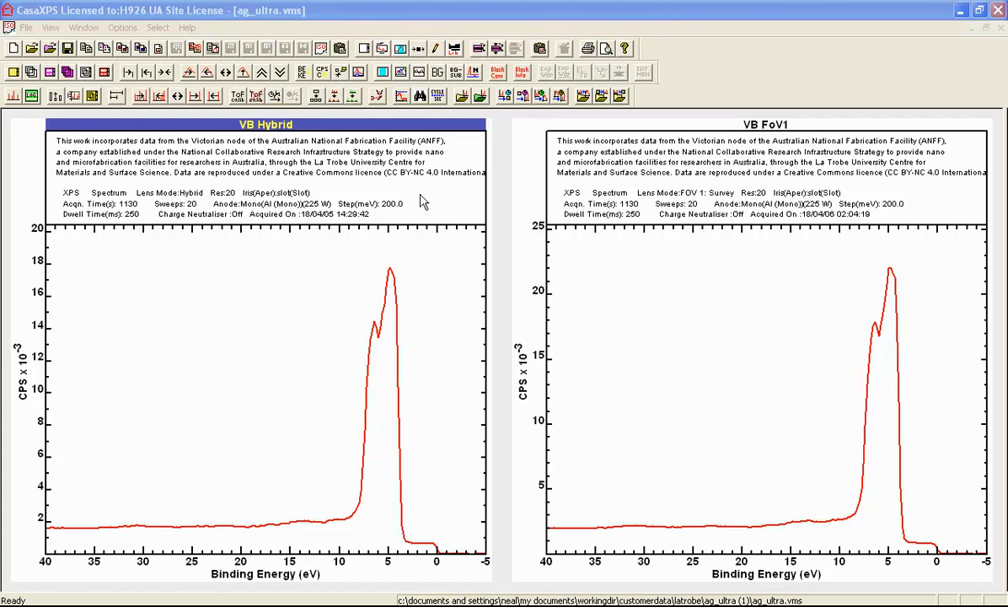
pyautogui.moveTo(232, 206)
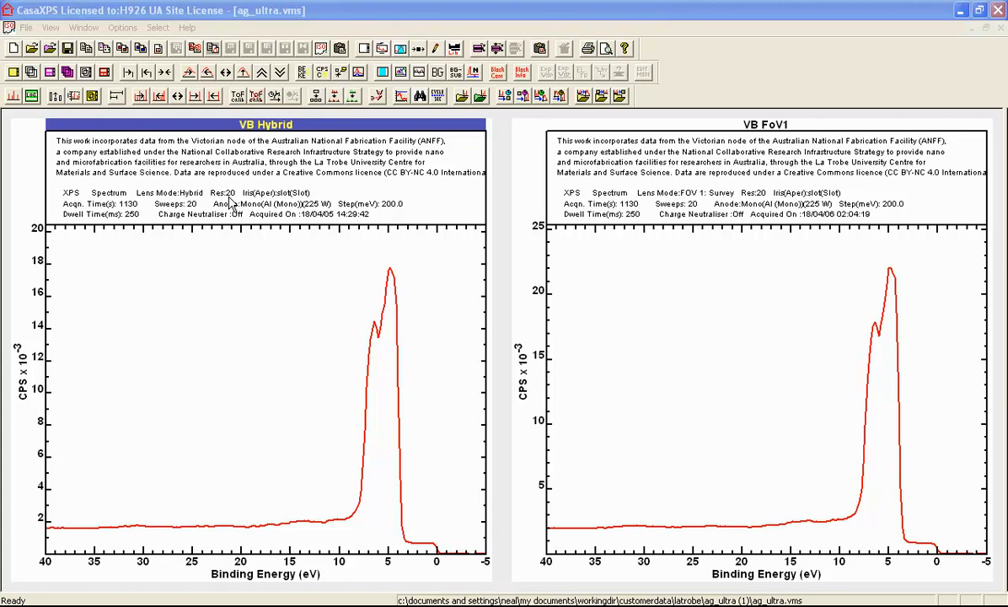
pyautogui.moveTo(391, 506)
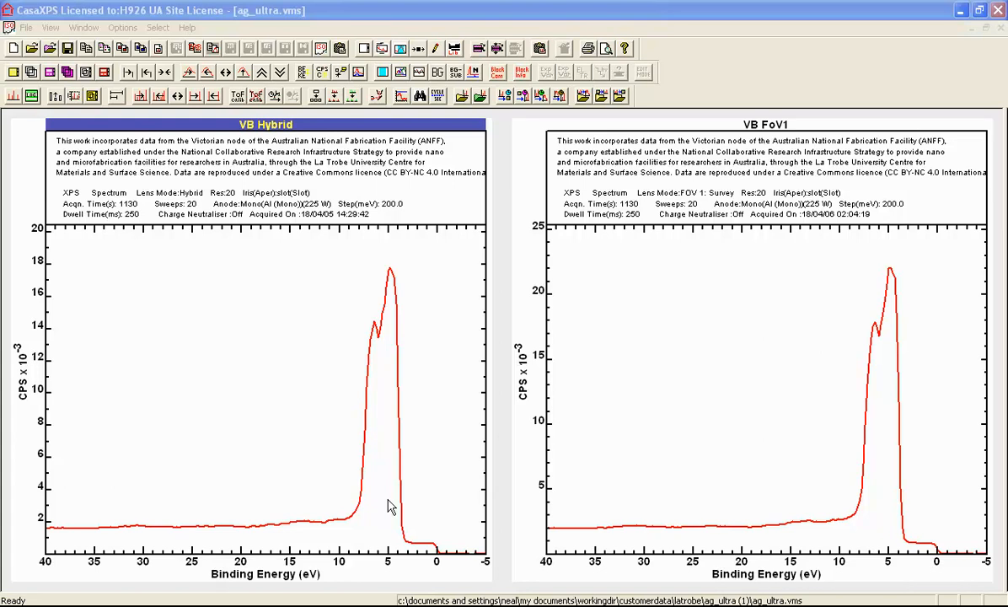
pyautogui.moveTo(422, 528)
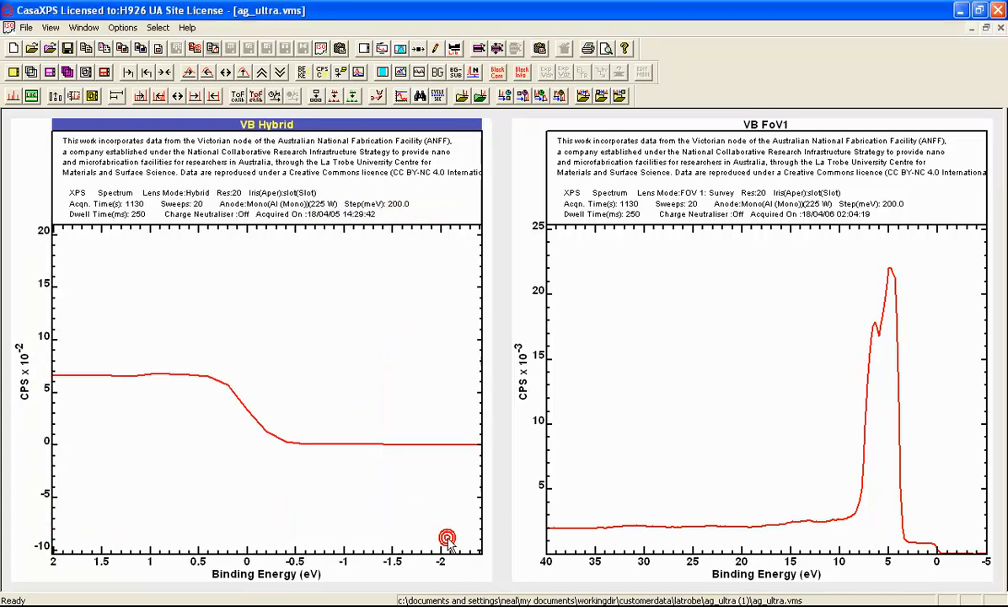
pyautogui.moveTo(216, 386)
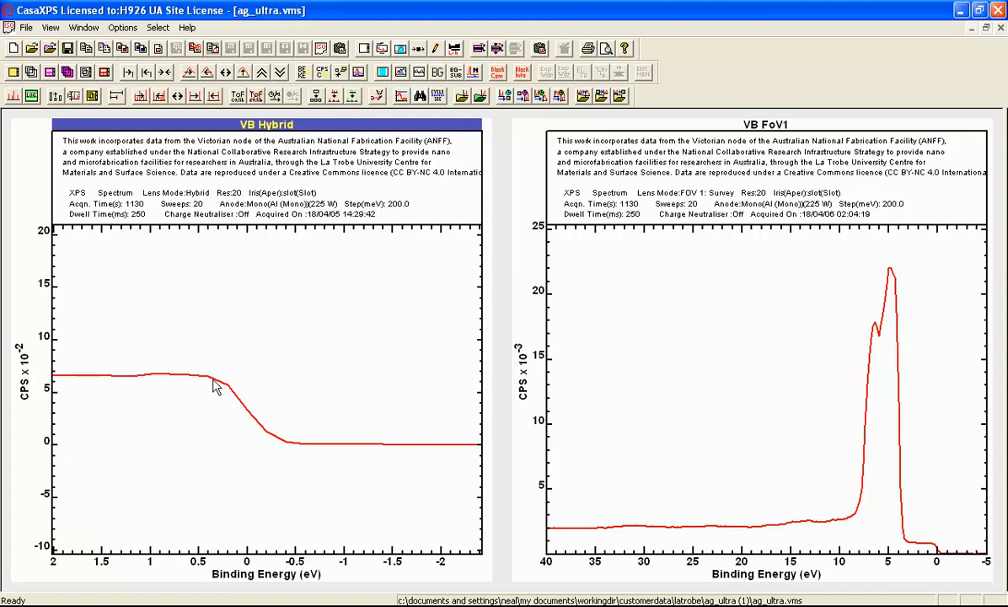
pyautogui.moveTo(341, 445)
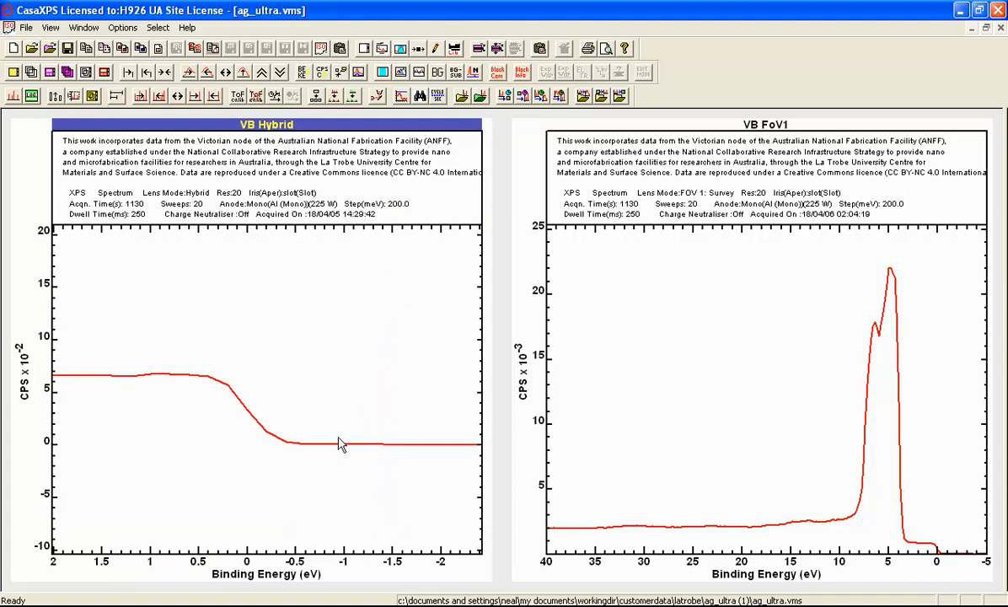
pyautogui.moveTo(210, 373)
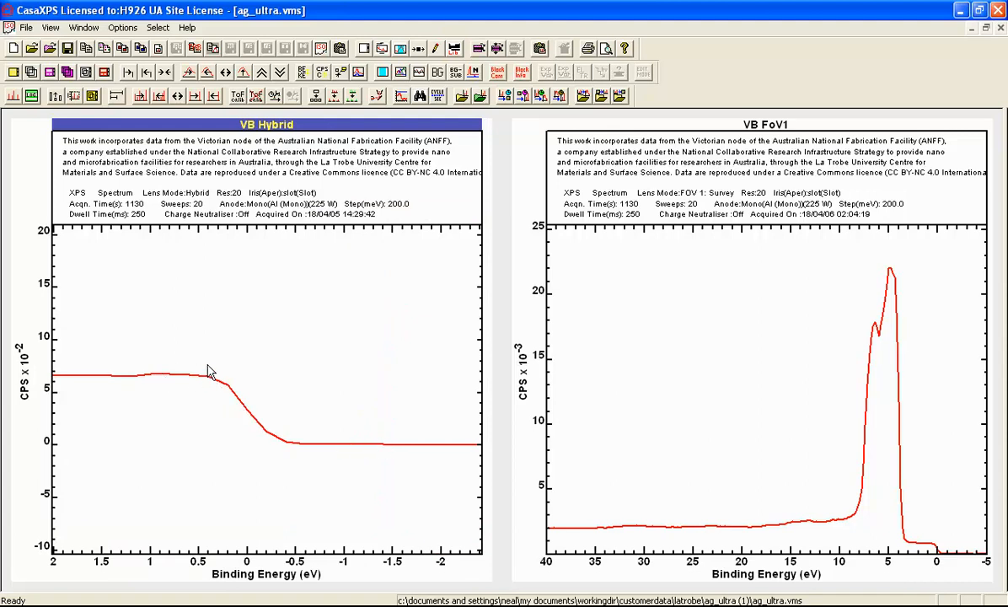
pyautogui.moveTo(192, 381)
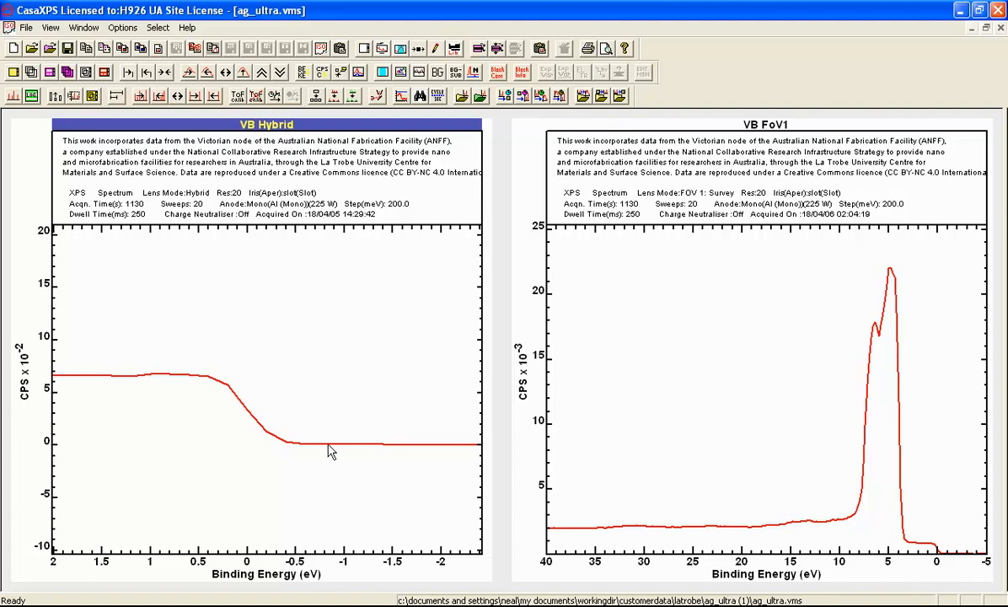
pyautogui.moveTo(246, 414)
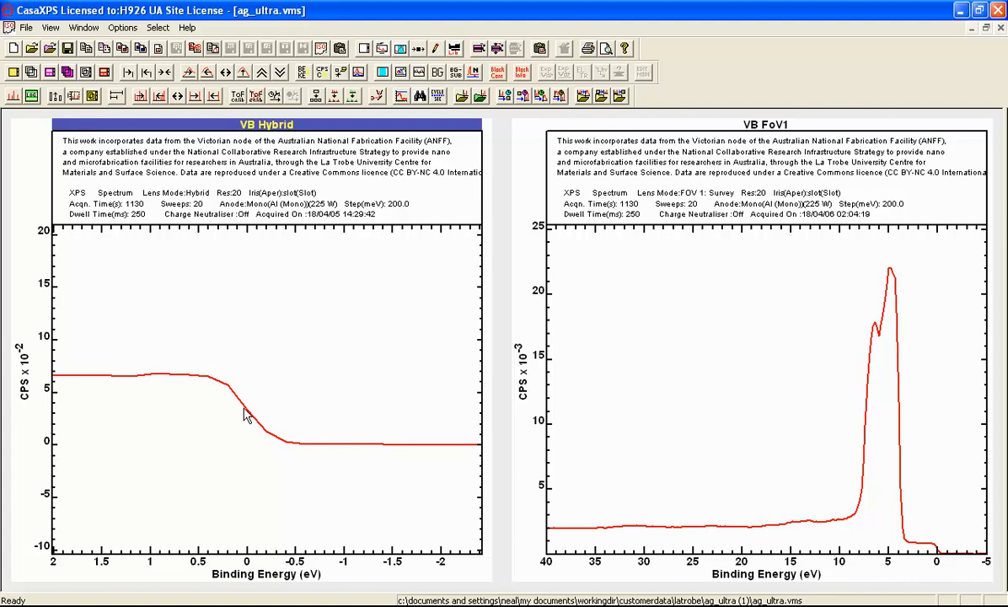
pyautogui.moveTo(218, 401)
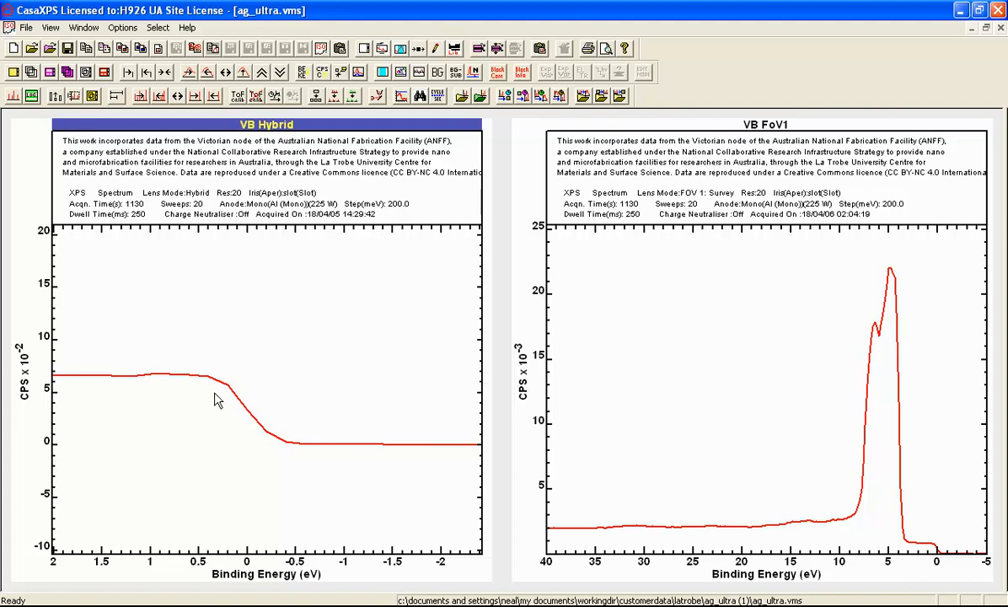
pyautogui.moveTo(303, 450)
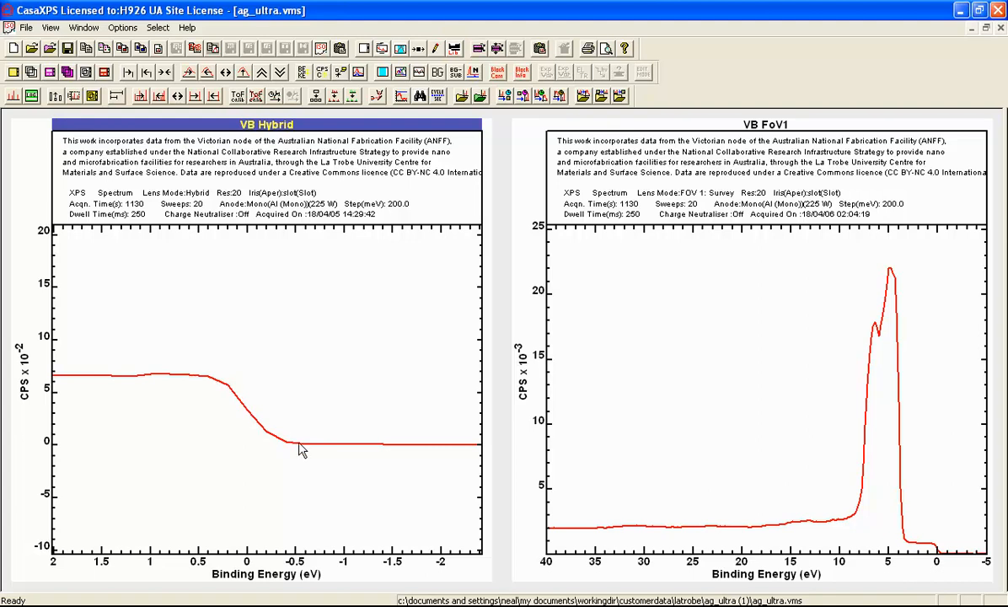
pyautogui.moveTo(179, 380)
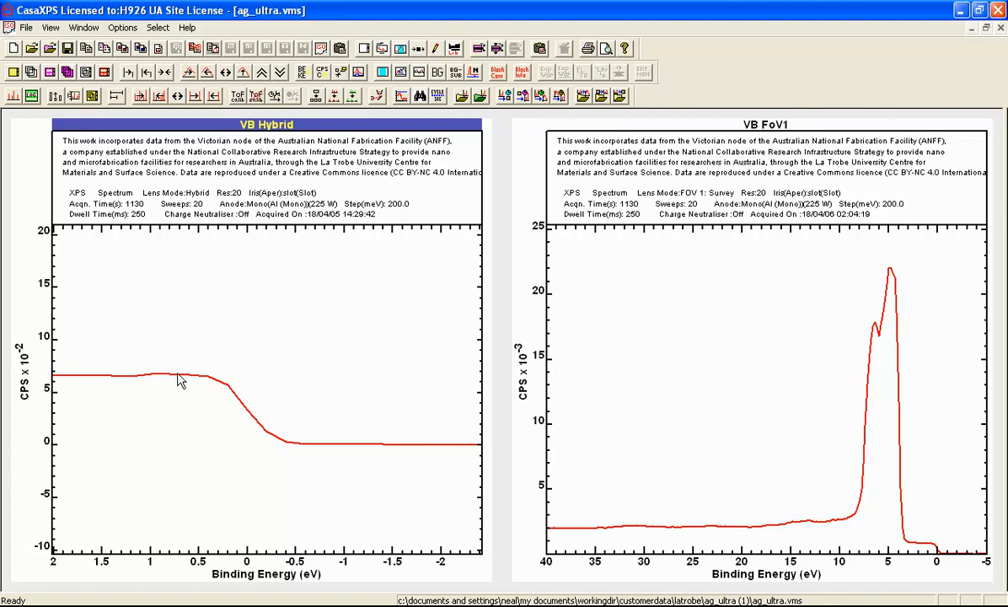
pyautogui.moveTo(314, 447)
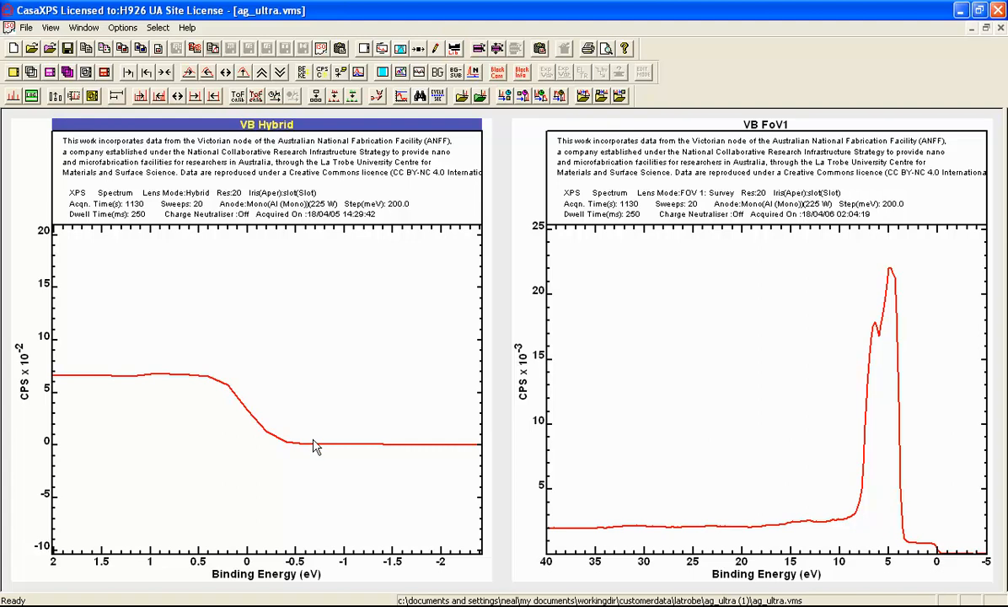
pyautogui.moveTo(313, 448)
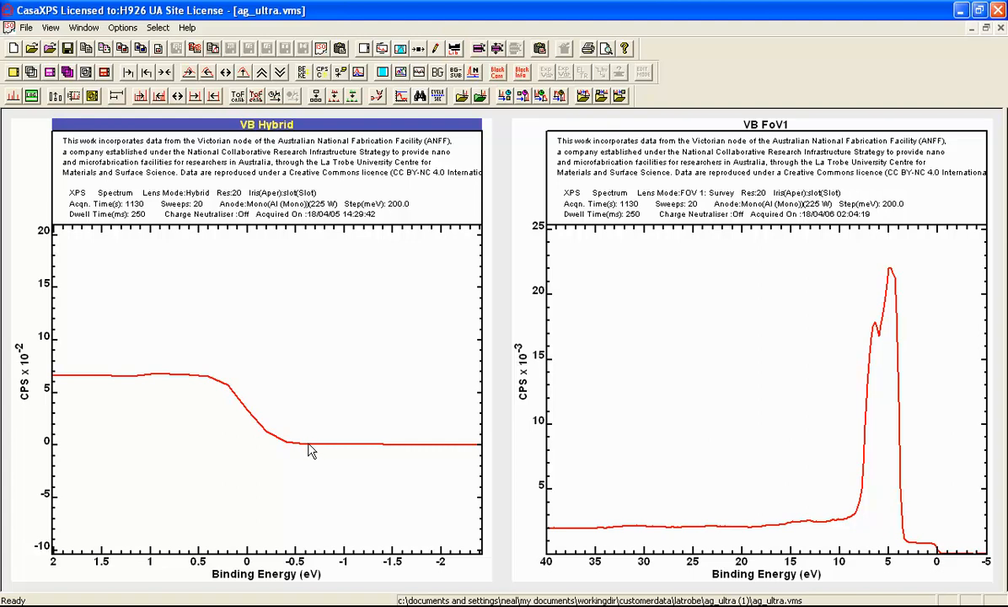
pyautogui.moveTo(246, 420)
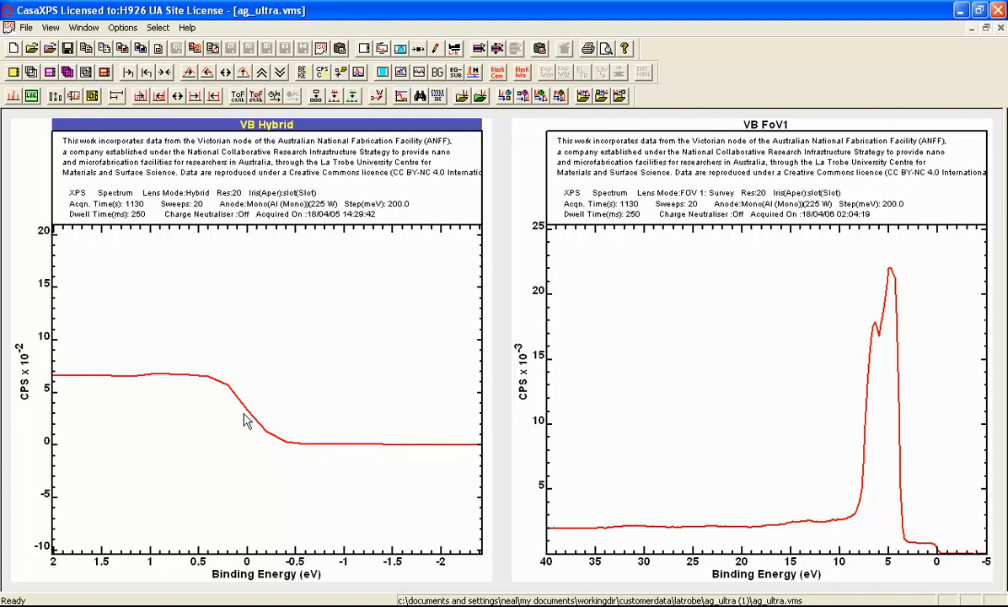
pyautogui.moveTo(910, 560)
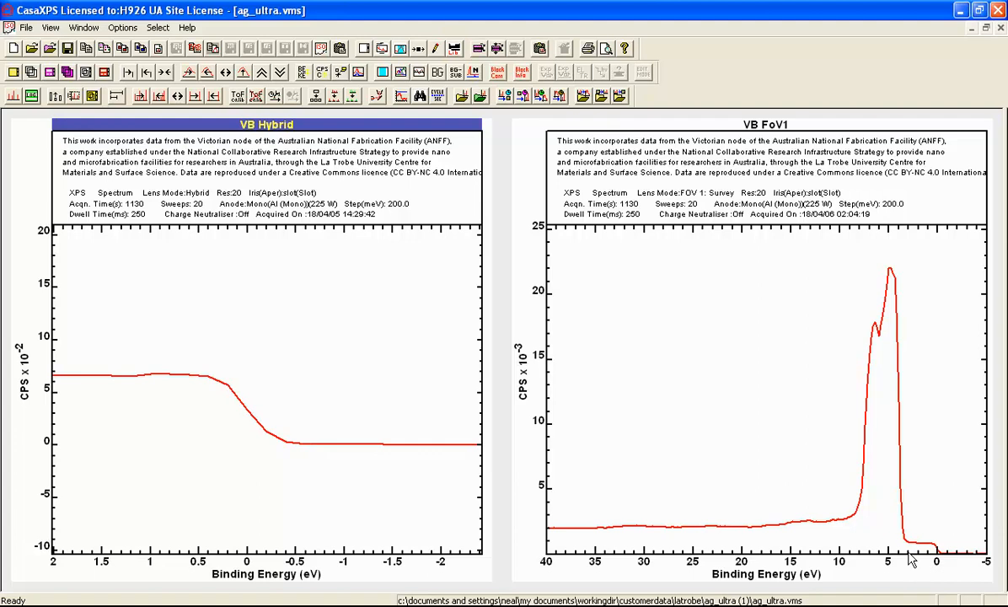
# Zoom the FoV1 spectrum onto the Fermi edge between about 2 and -2 eV.
pyautogui.moveTo(919, 537); pyautogui.dragTo(958, 564)
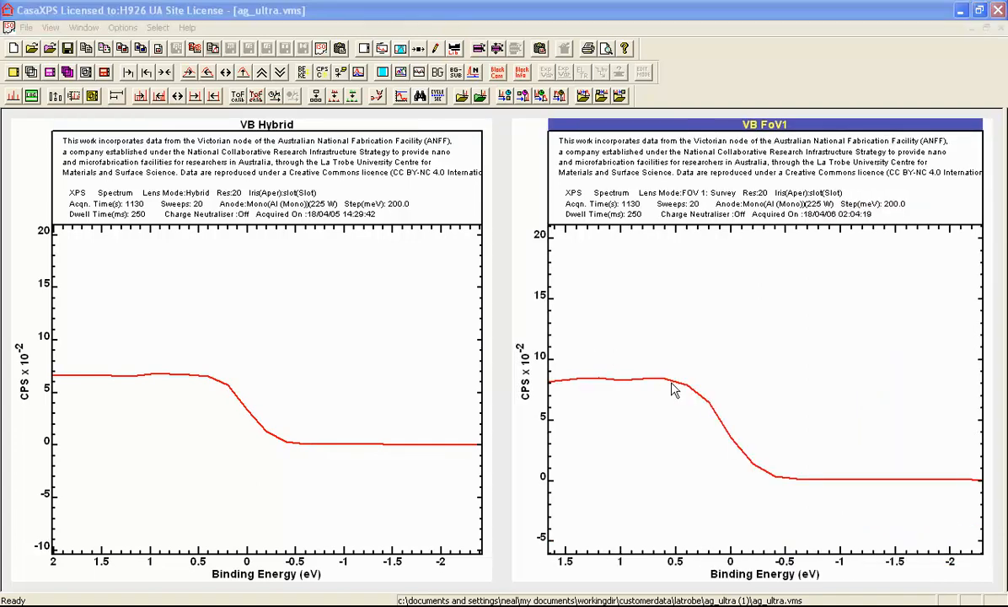
pyautogui.click(398, 47)
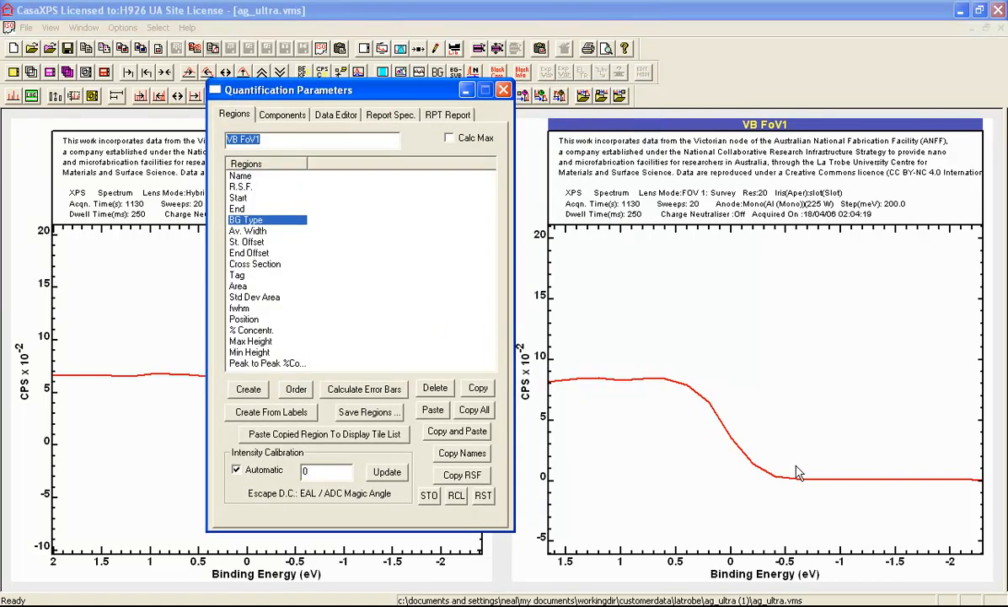
pyautogui.moveTo(296, 125)
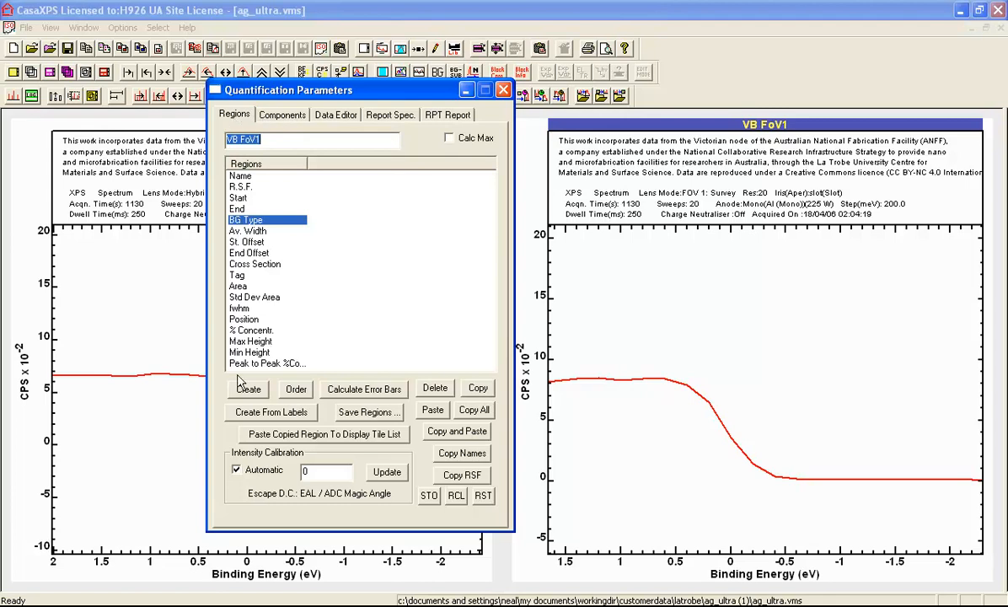
# Create a new Valence Band region on the FoV1 Fermi edge and edit its BG Type.
pyautogui.click(248, 388)
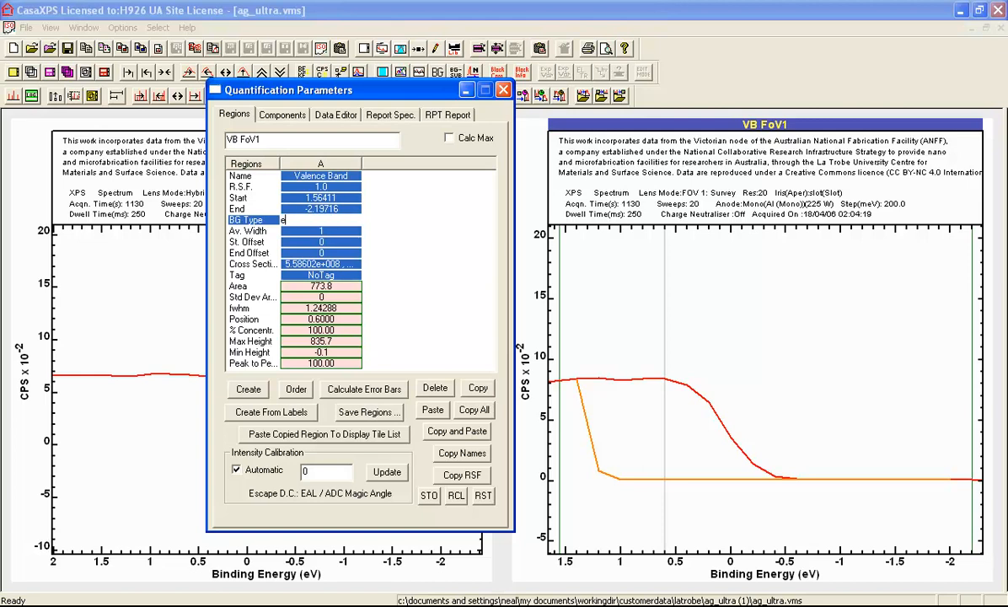
pyautogui.write('d')
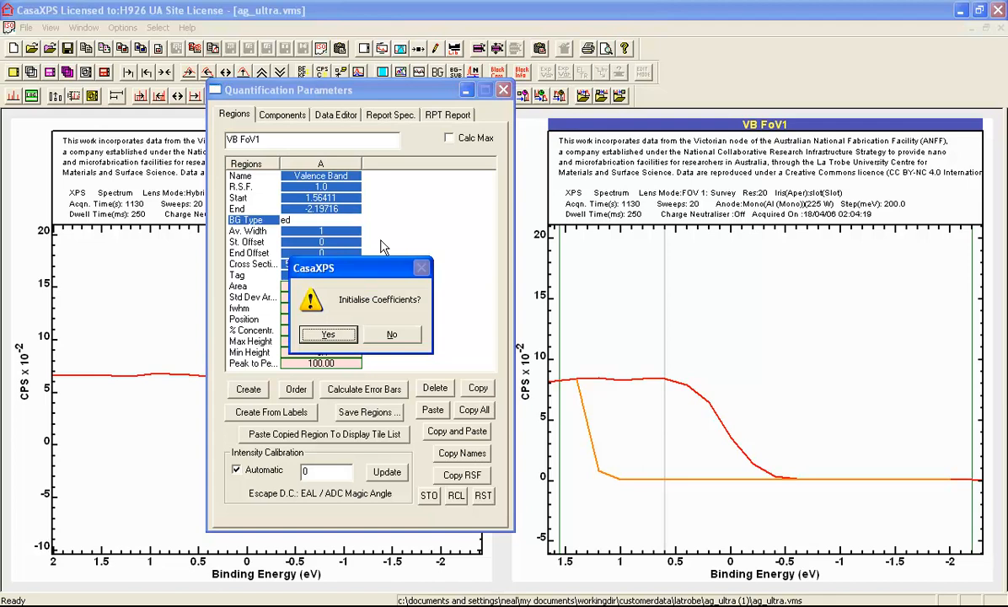
# Accept initialising the coefficients so the Edge Down curve fits the FoV1 Fermi edge.
pyautogui.click(327, 334)
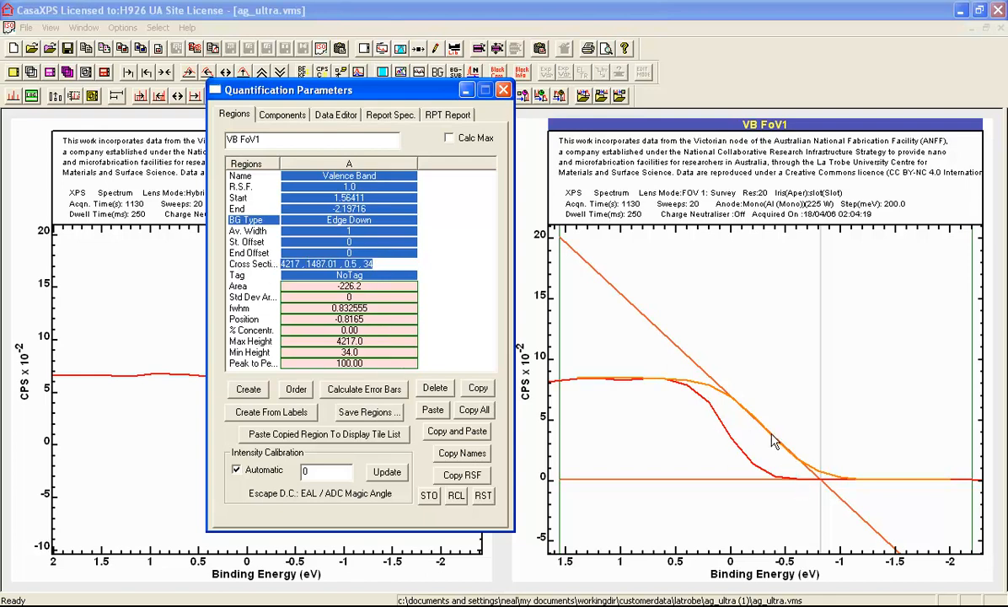
pyautogui.moveTo(731, 396)
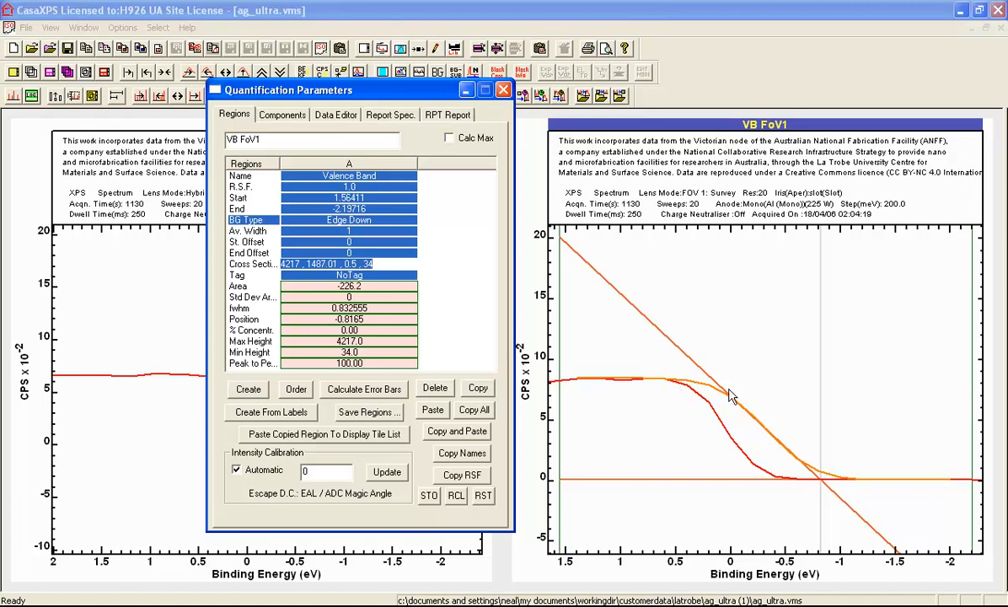
pyautogui.moveTo(841, 481)
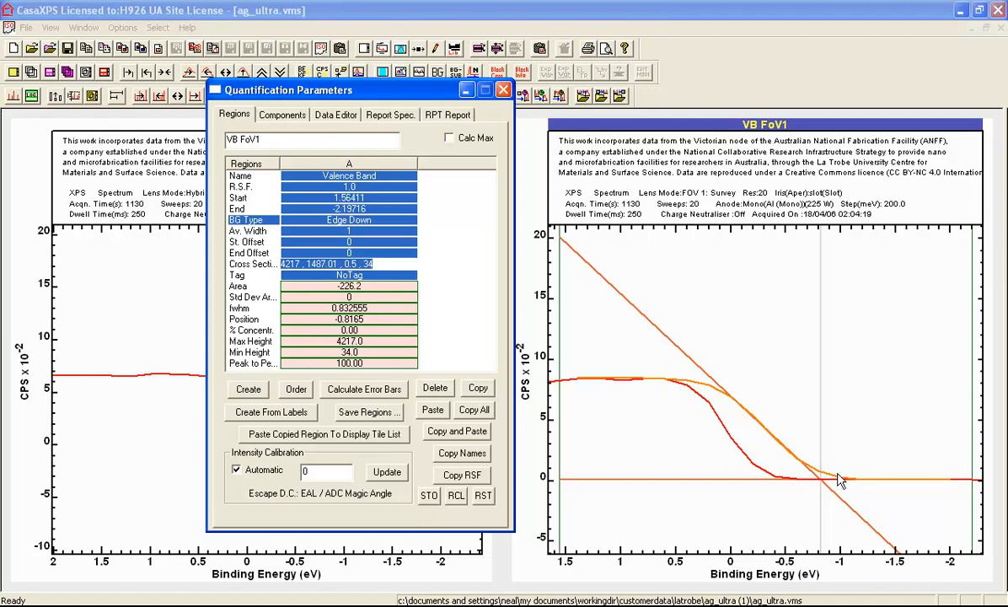
pyautogui.moveTo(824, 487)
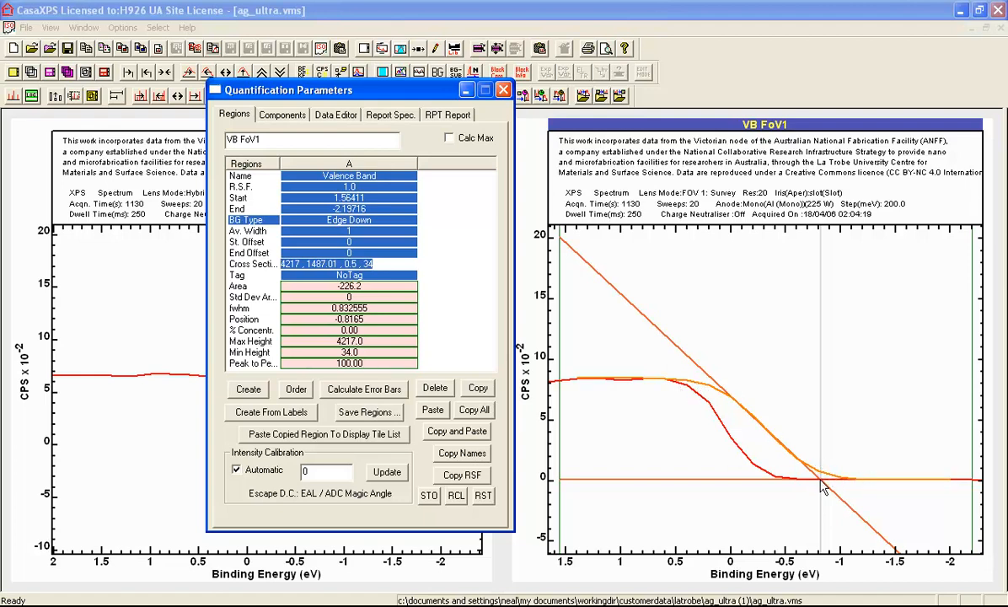
pyautogui.moveTo(691, 489)
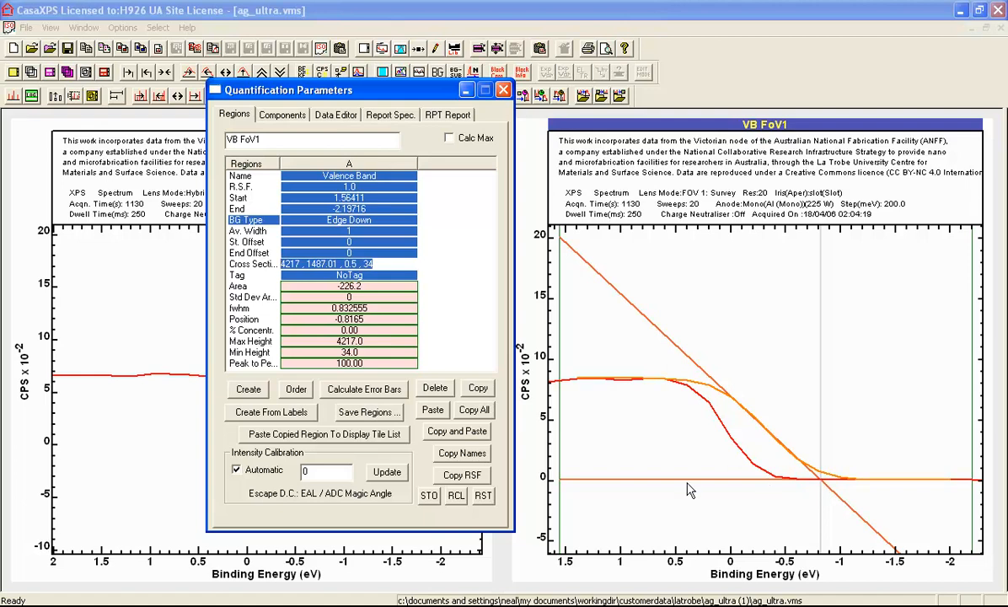
pyautogui.moveTo(901, 486)
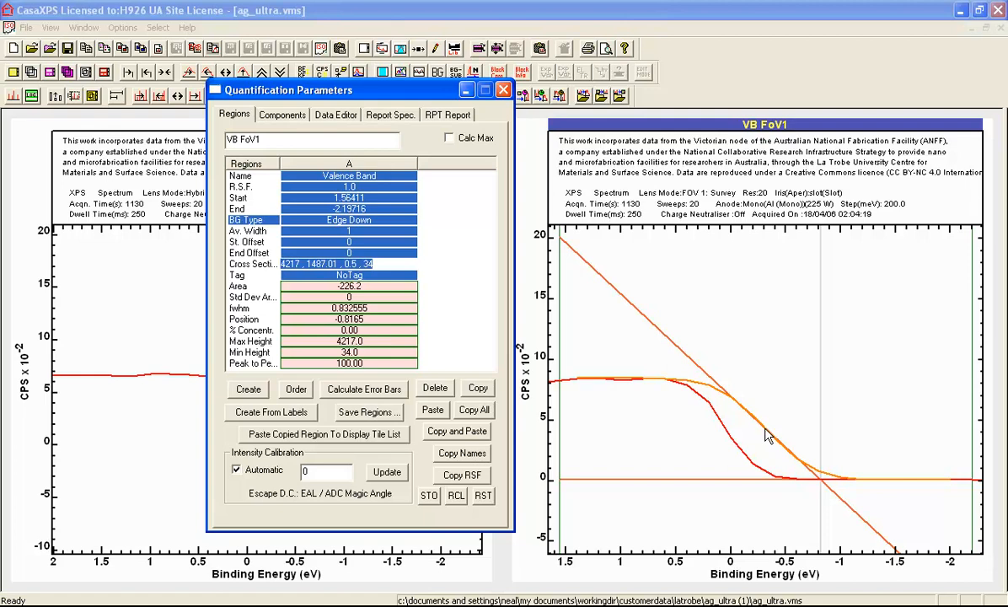
pyautogui.moveTo(801, 458)
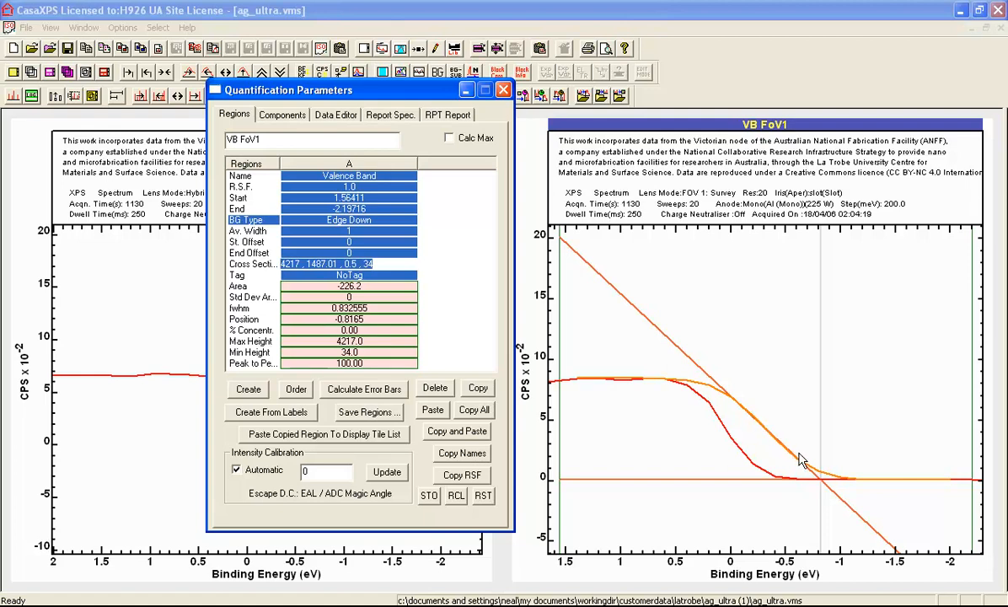
pyautogui.moveTo(823, 487)
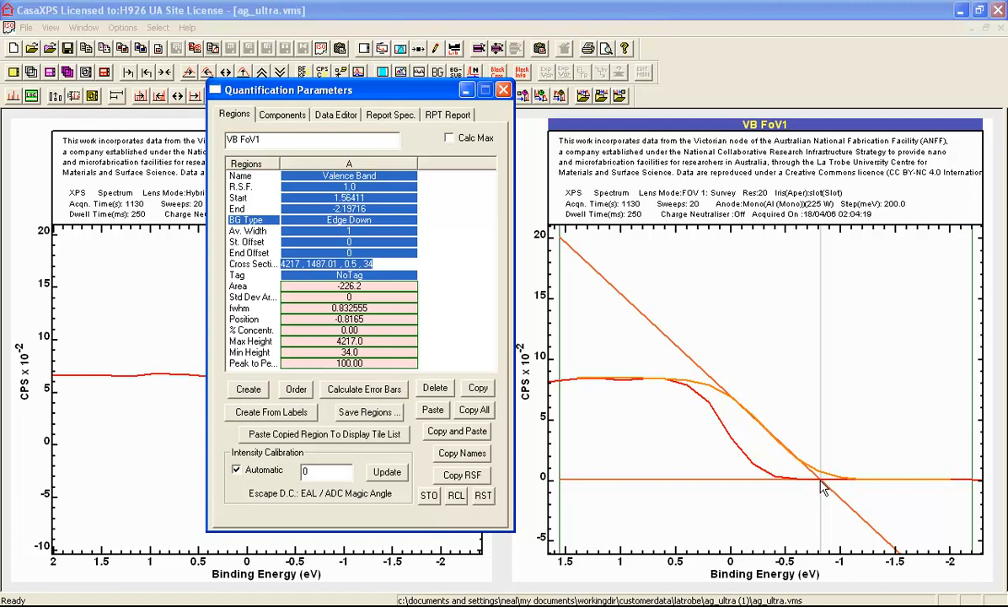
pyautogui.moveTo(816, 452)
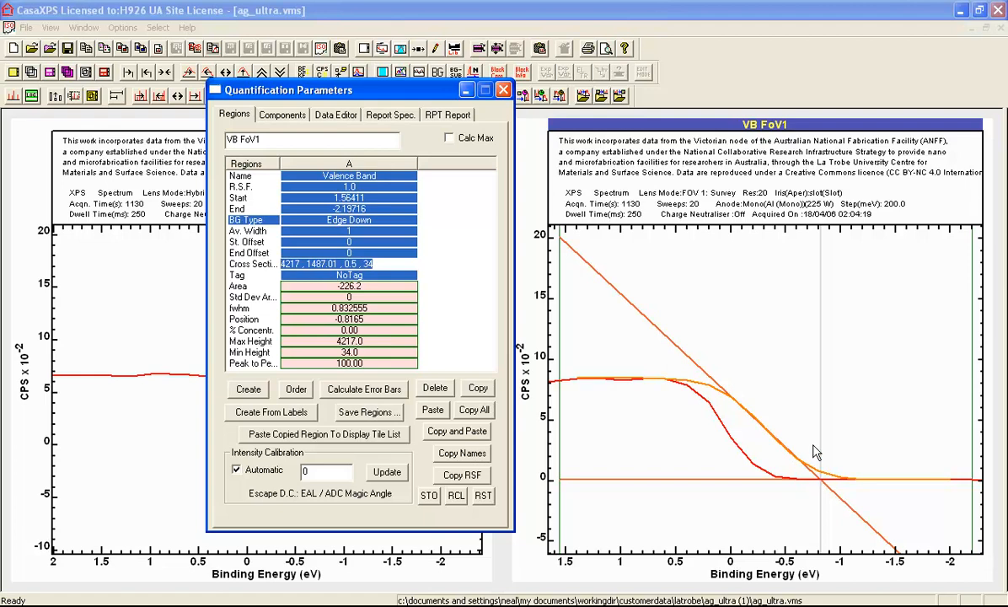
pyautogui.moveTo(300, 329)
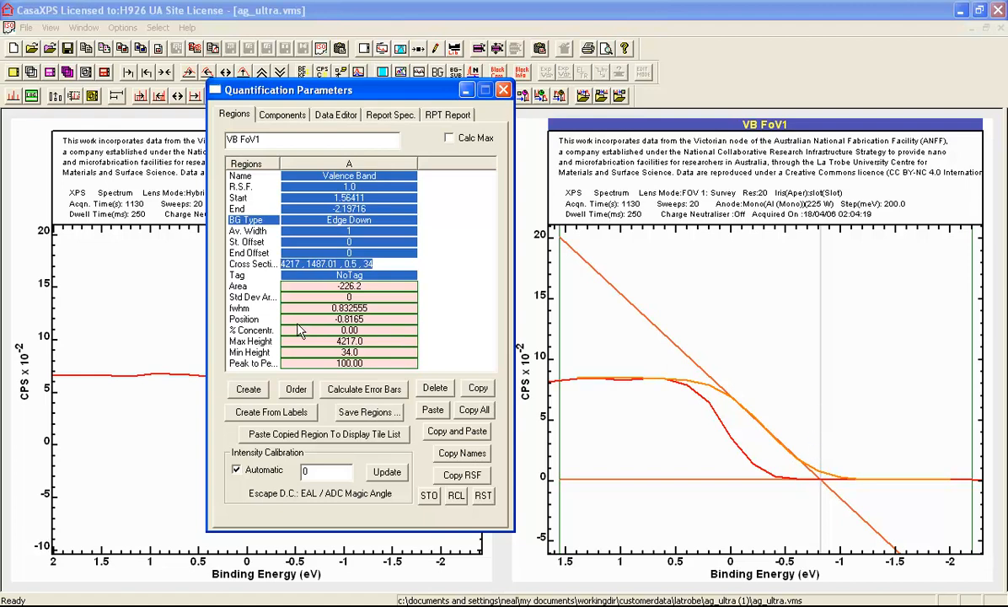
pyautogui.moveTo(360, 330)
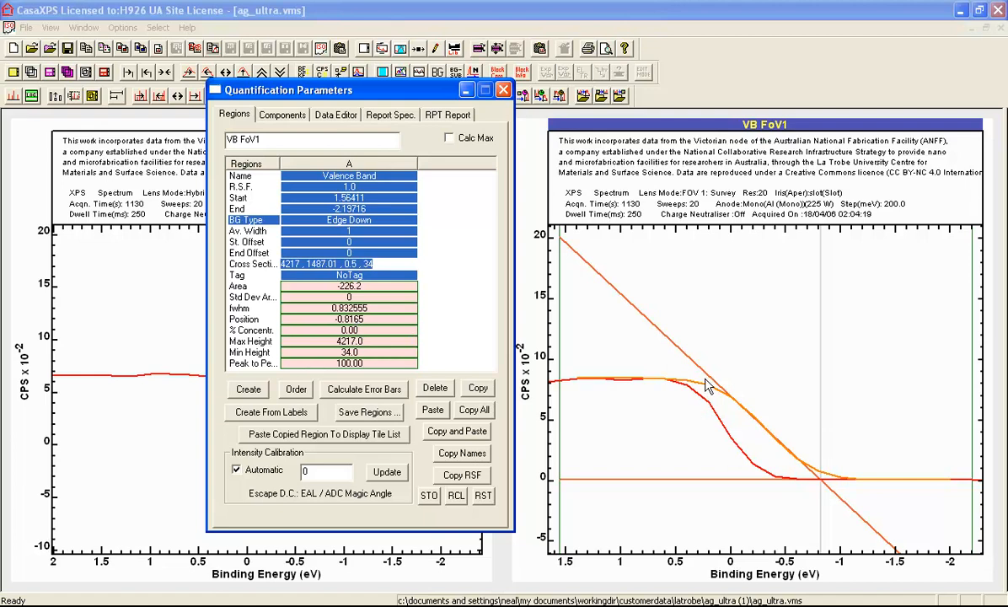
pyautogui.moveTo(276, 261)
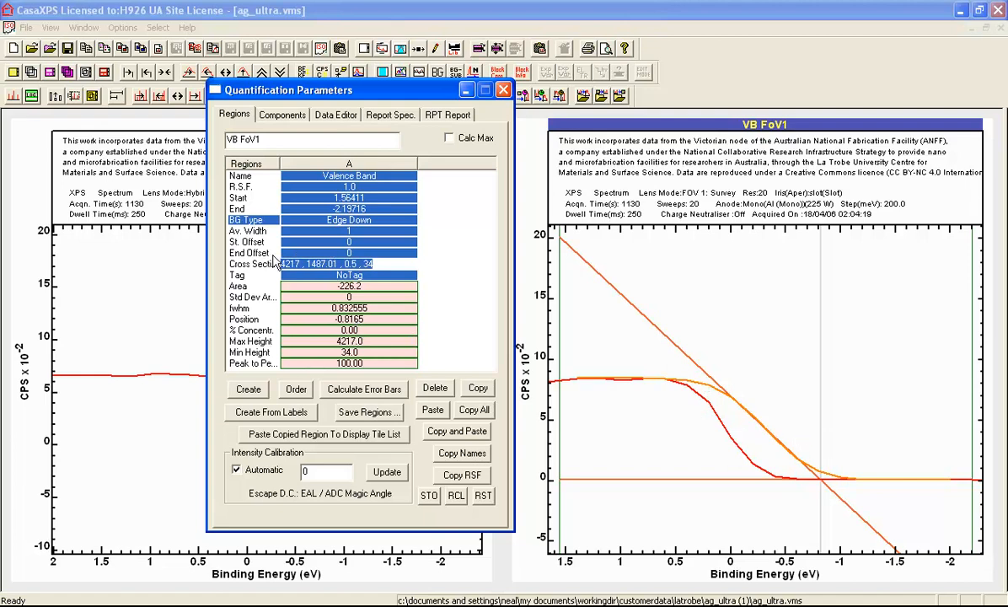
pyautogui.moveTo(711, 394)
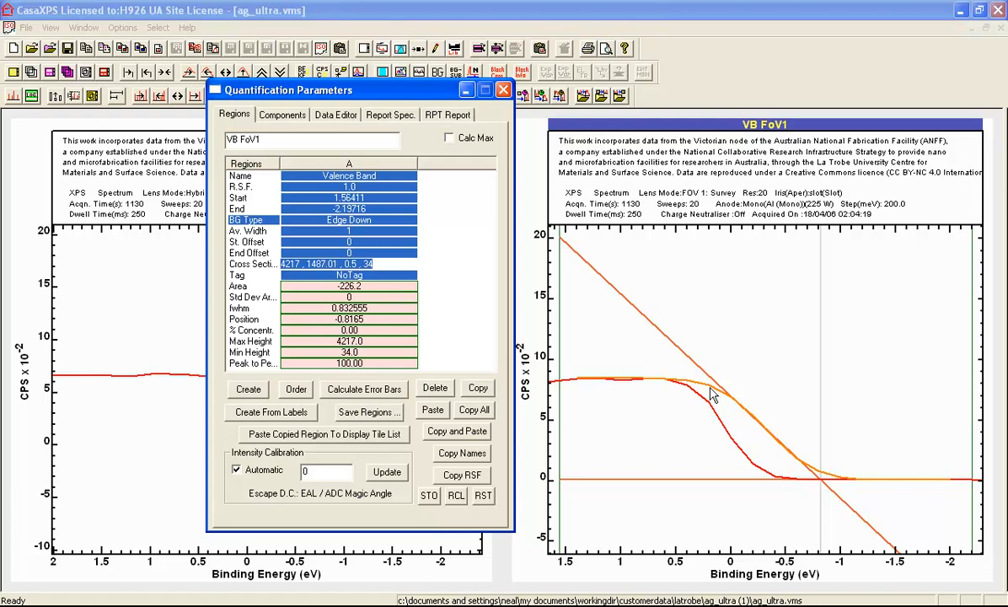
pyautogui.moveTo(813, 459)
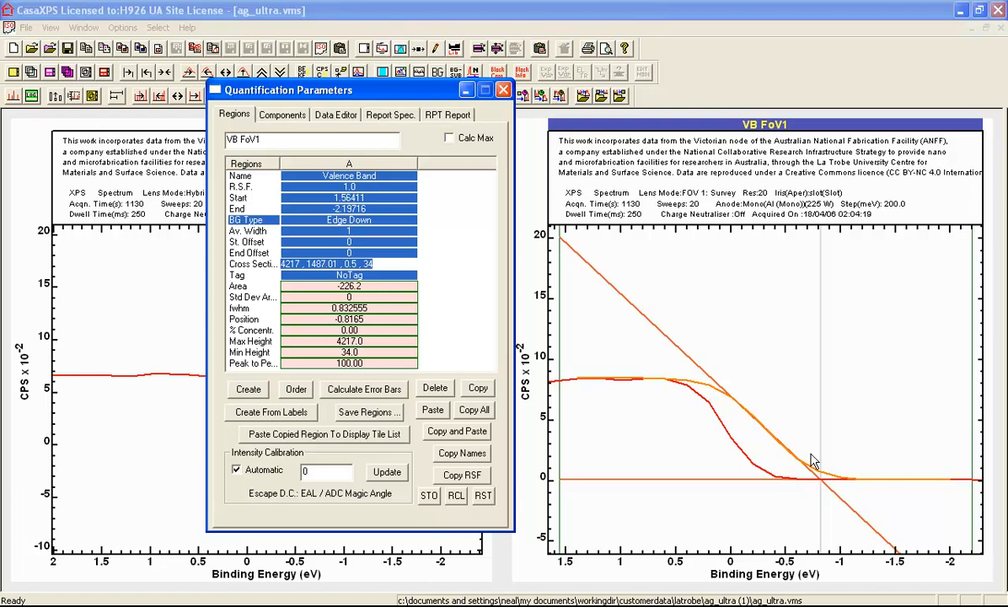
pyautogui.moveTo(745, 420)
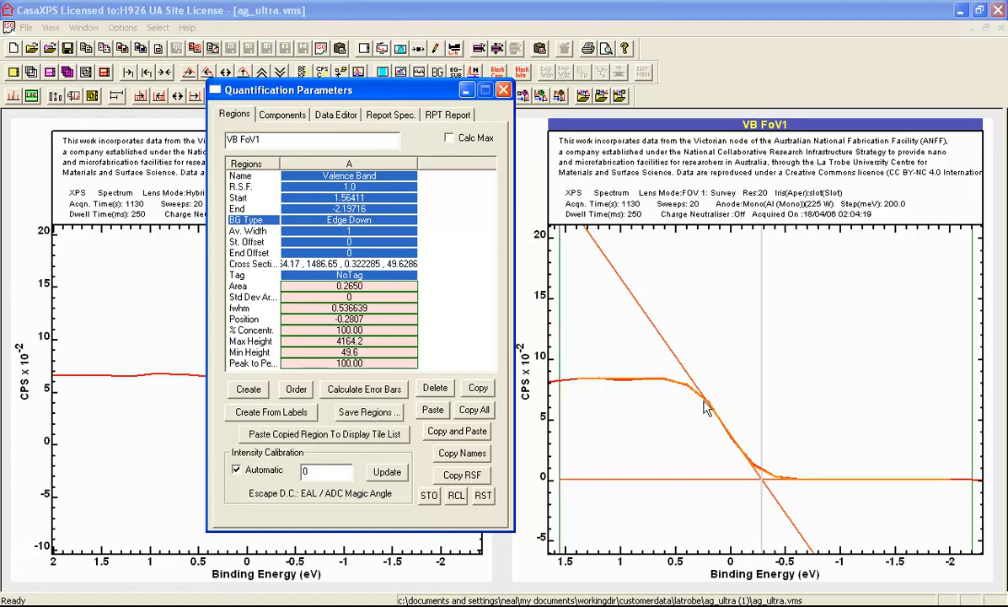
pyautogui.moveTo(702, 398)
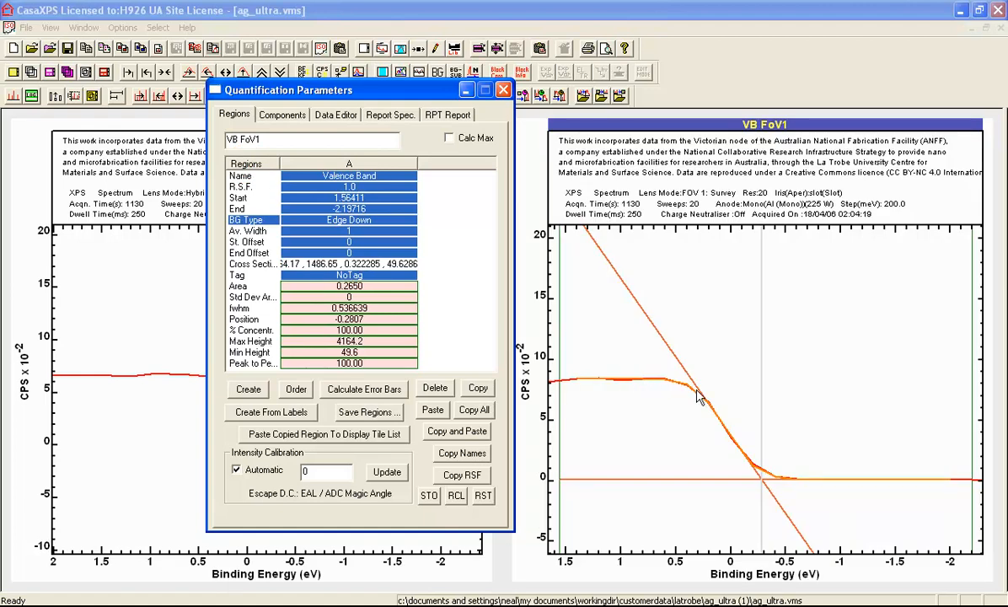
pyautogui.moveTo(825, 487)
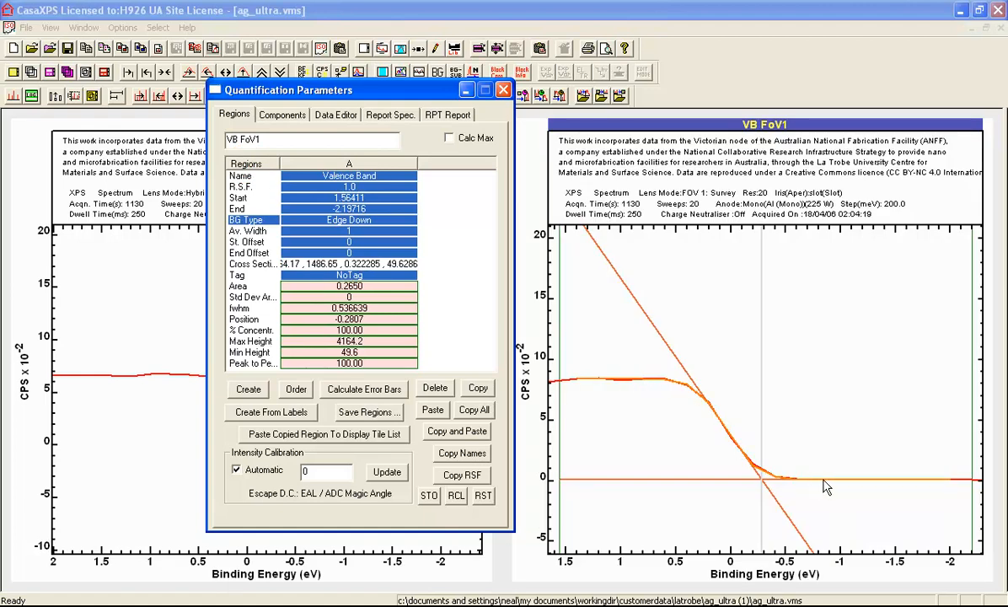
pyautogui.moveTo(807, 482)
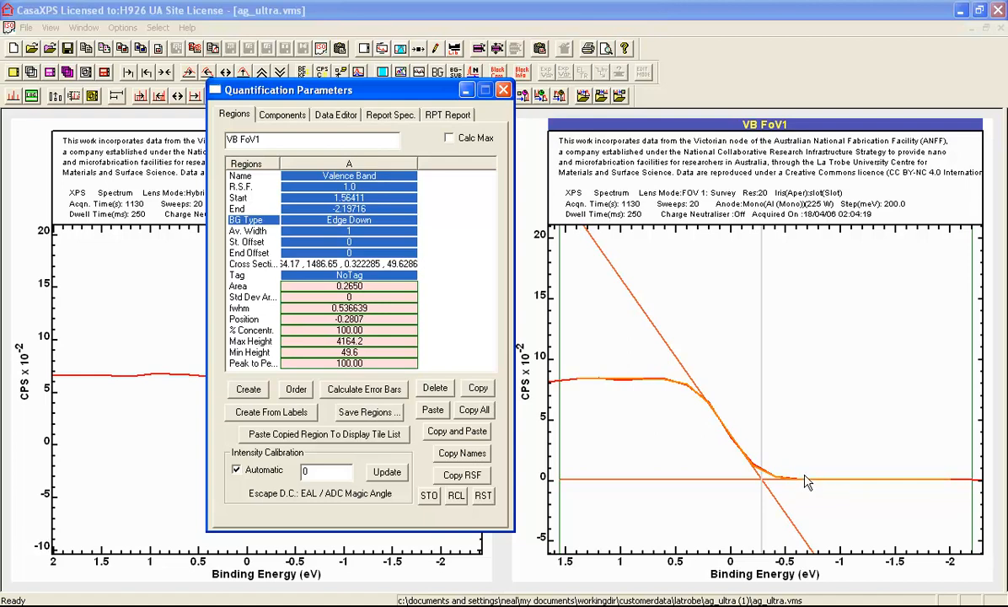
pyautogui.moveTo(742, 474)
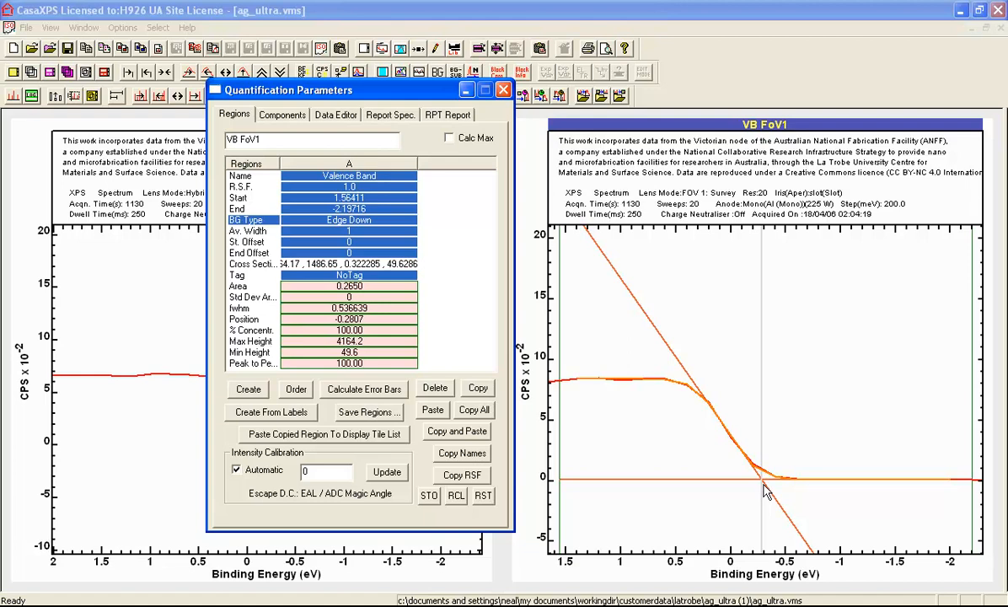
pyautogui.moveTo(664, 395)
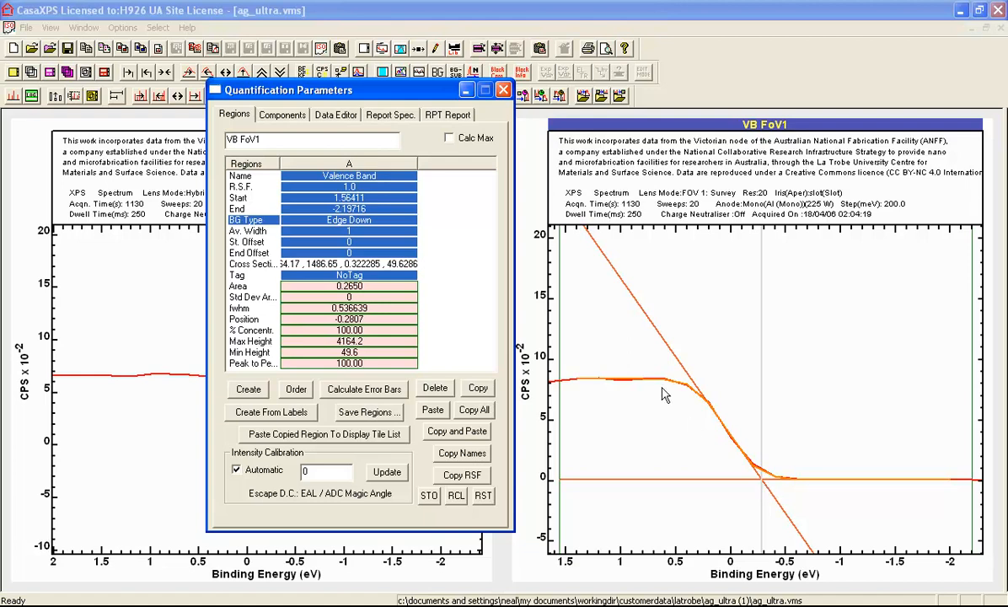
pyautogui.moveTo(823, 481)
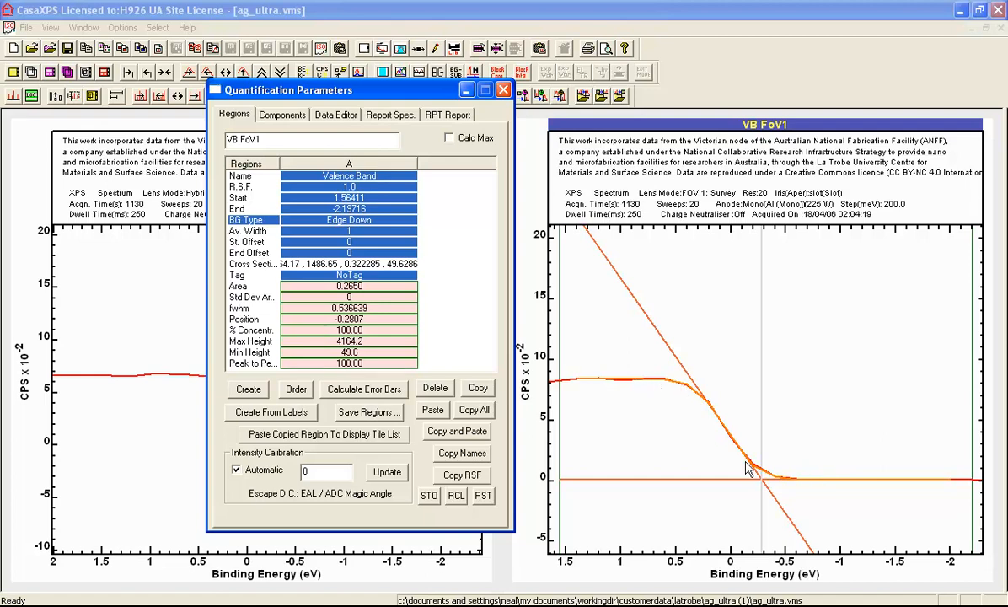
pyautogui.moveTo(647, 380)
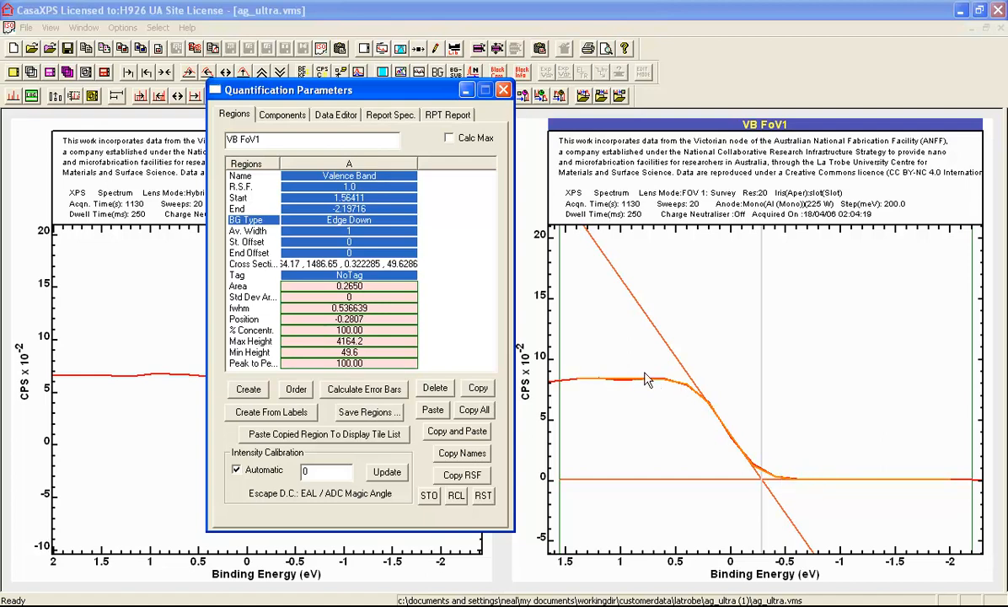
pyautogui.moveTo(688, 396)
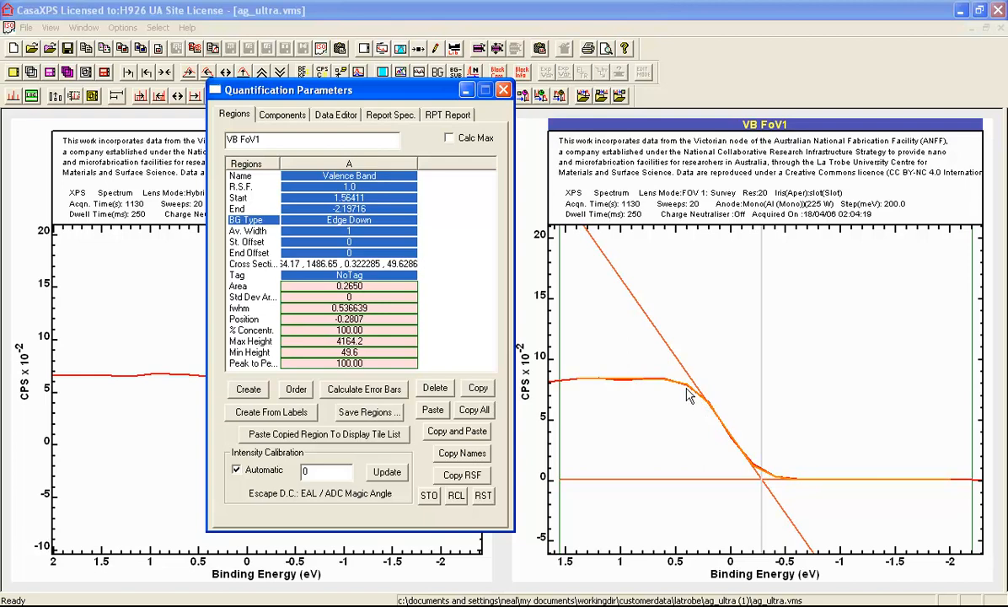
pyautogui.moveTo(683, 391)
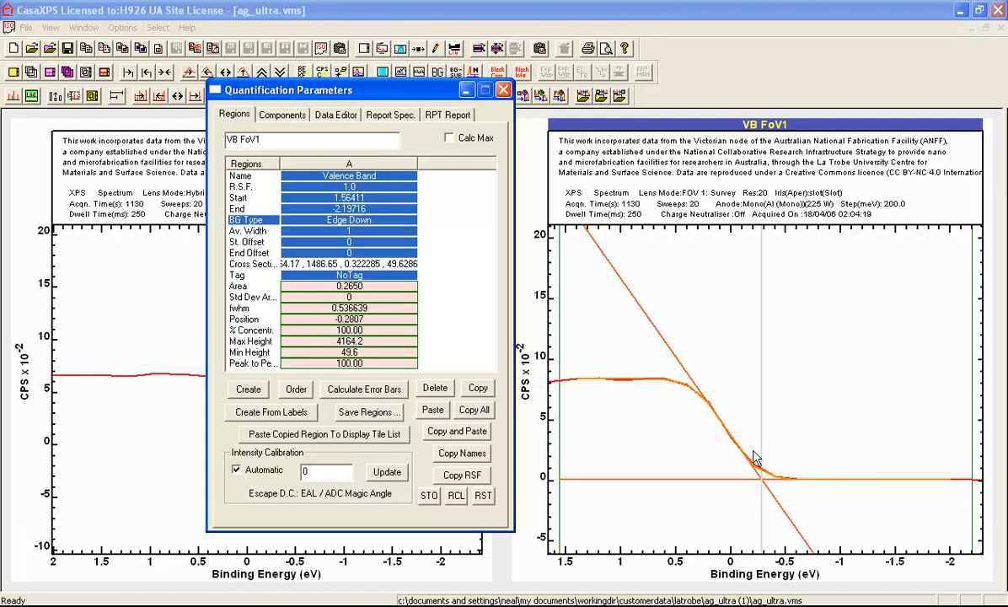
pyautogui.moveTo(313, 322)
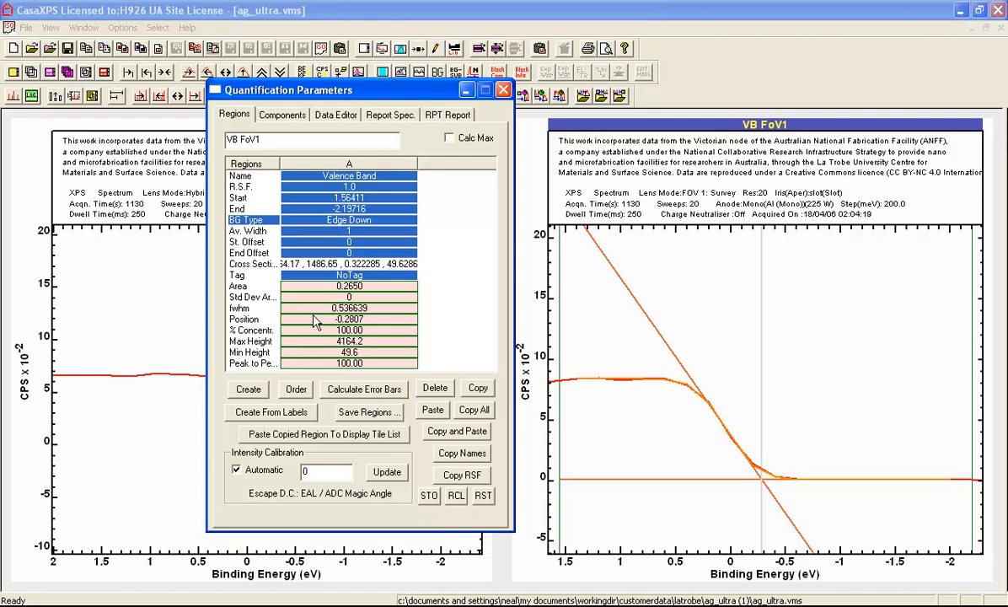
pyautogui.moveTo(389, 328)
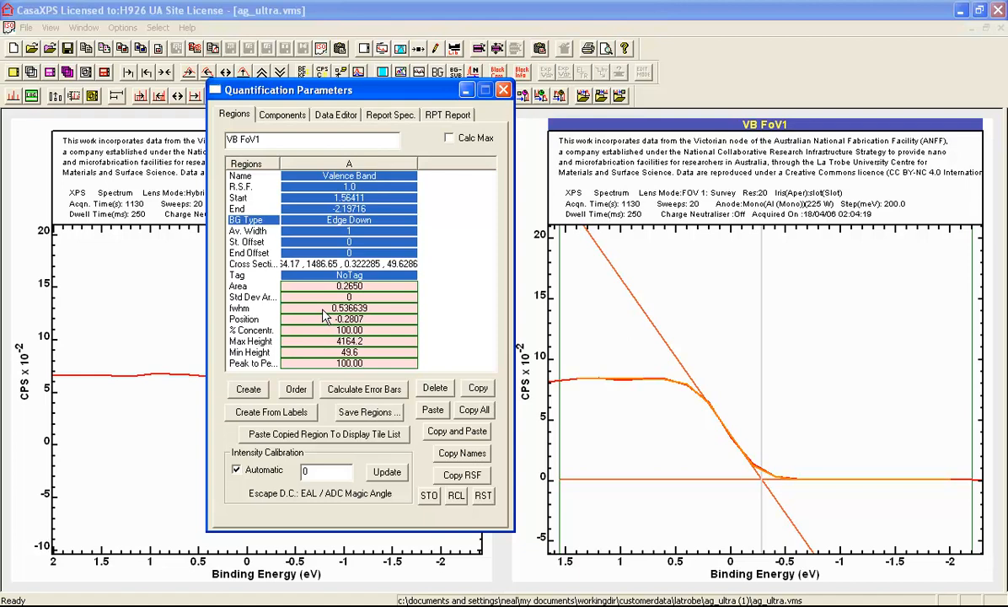
pyautogui.moveTo(599, 413)
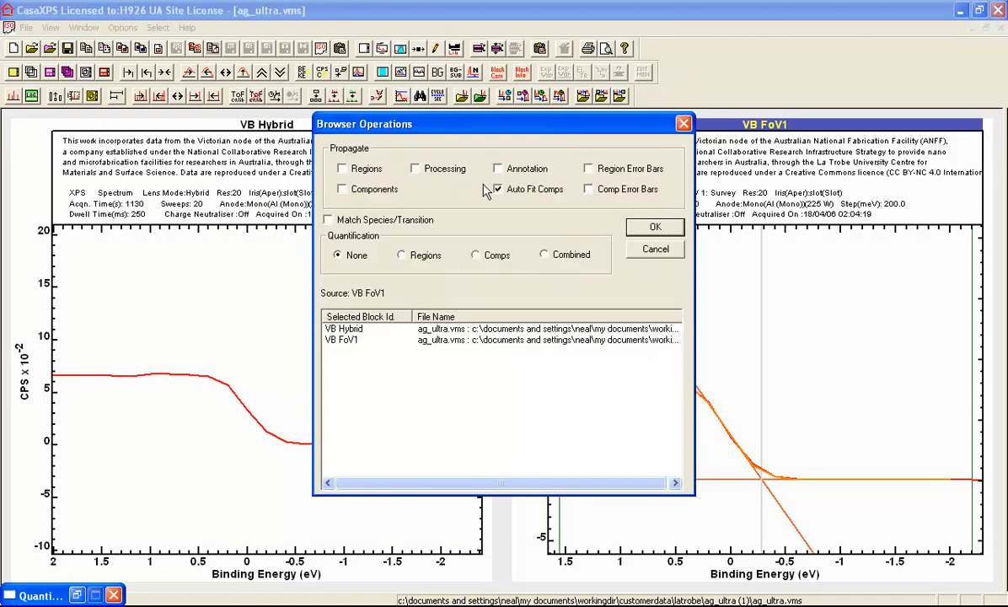
# Tick Propagate Regions in Browser Operations with VB FoV1 as the source.
pyautogui.click(342, 169)
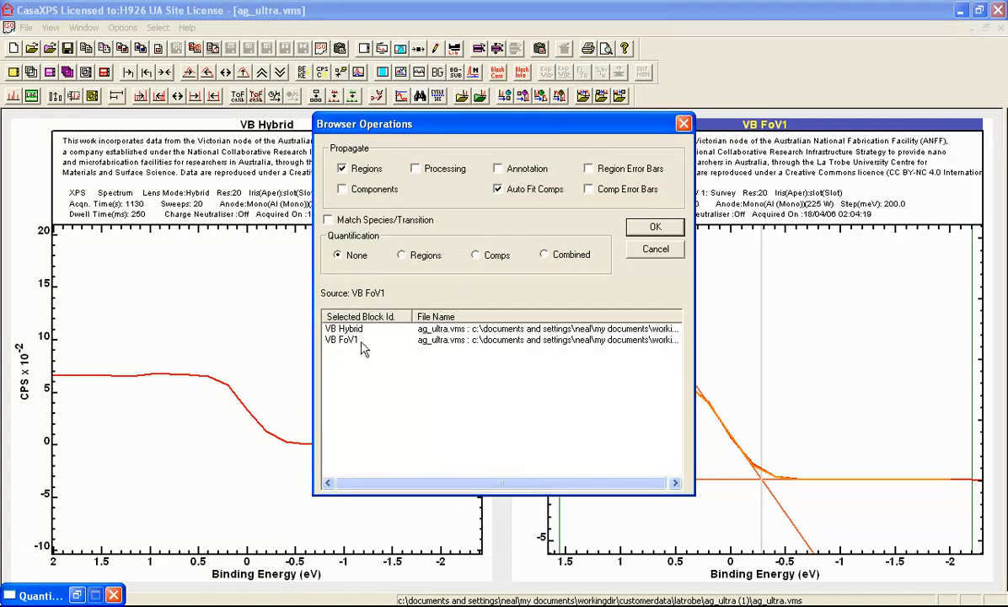
pyautogui.moveTo(357, 329)
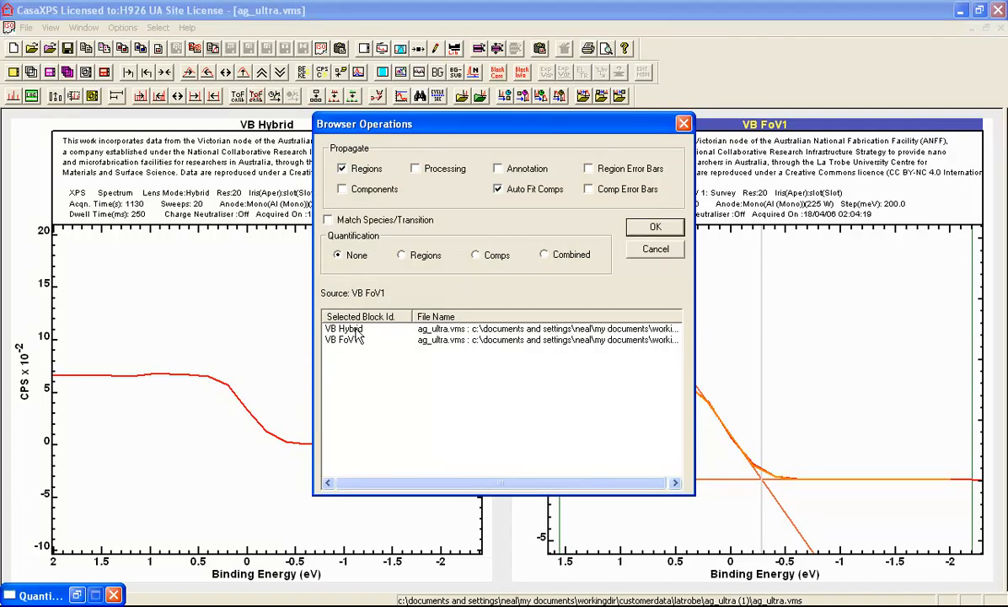
pyautogui.moveTo(396, 131)
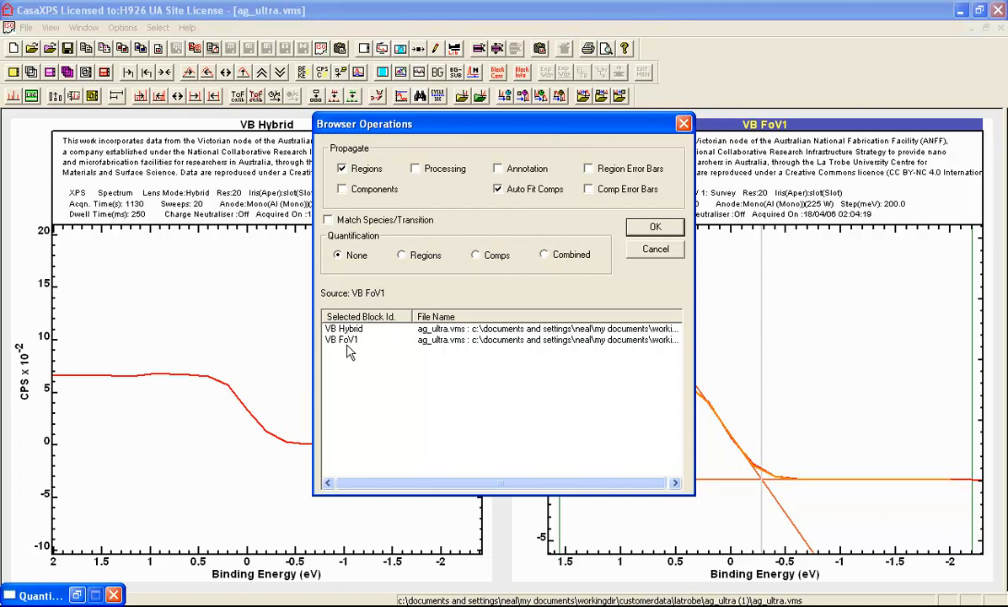
pyautogui.moveTo(820, 286)
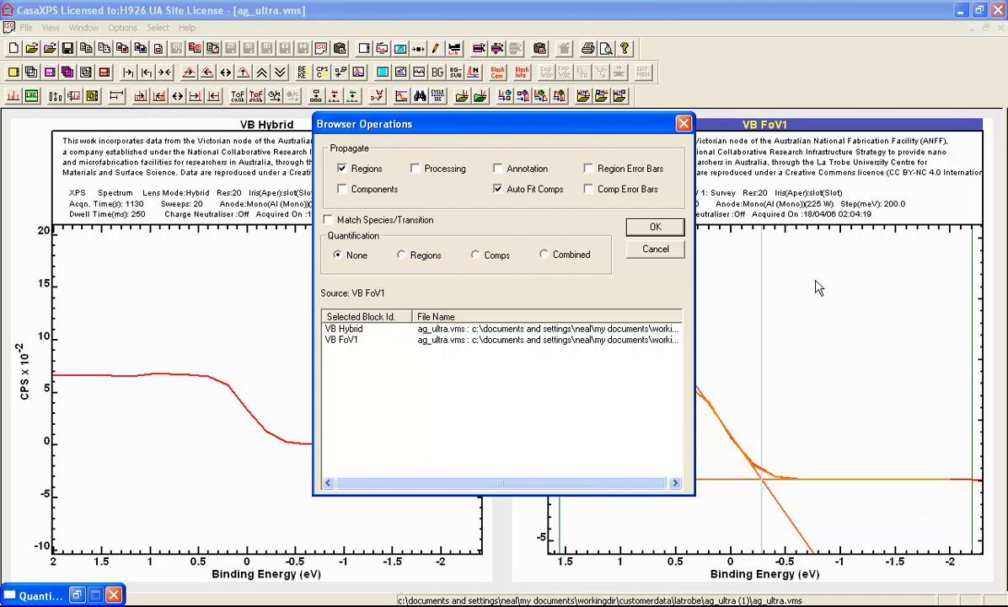
pyautogui.moveTo(614, 293)
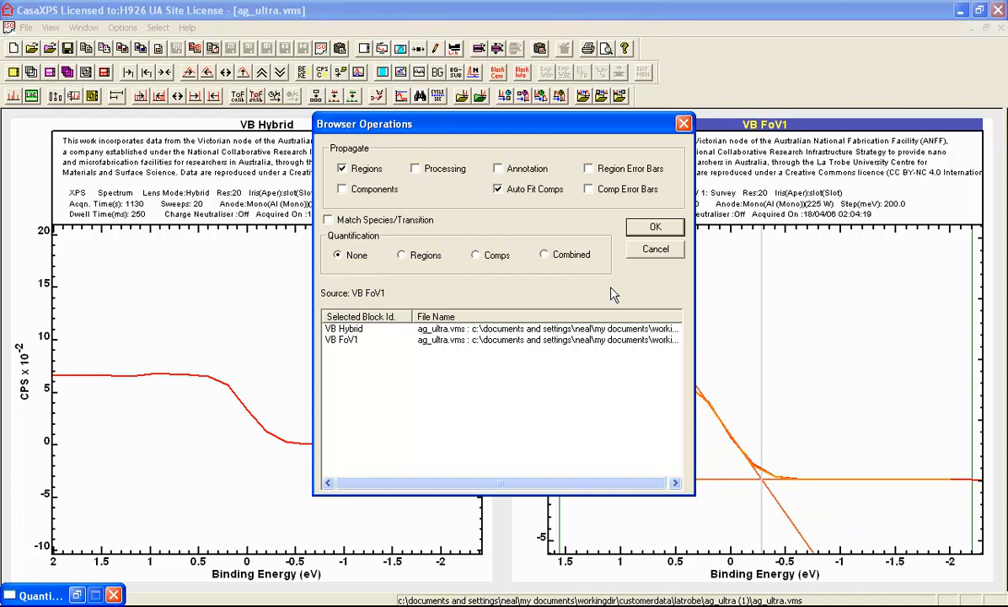
pyautogui.moveTo(374, 302)
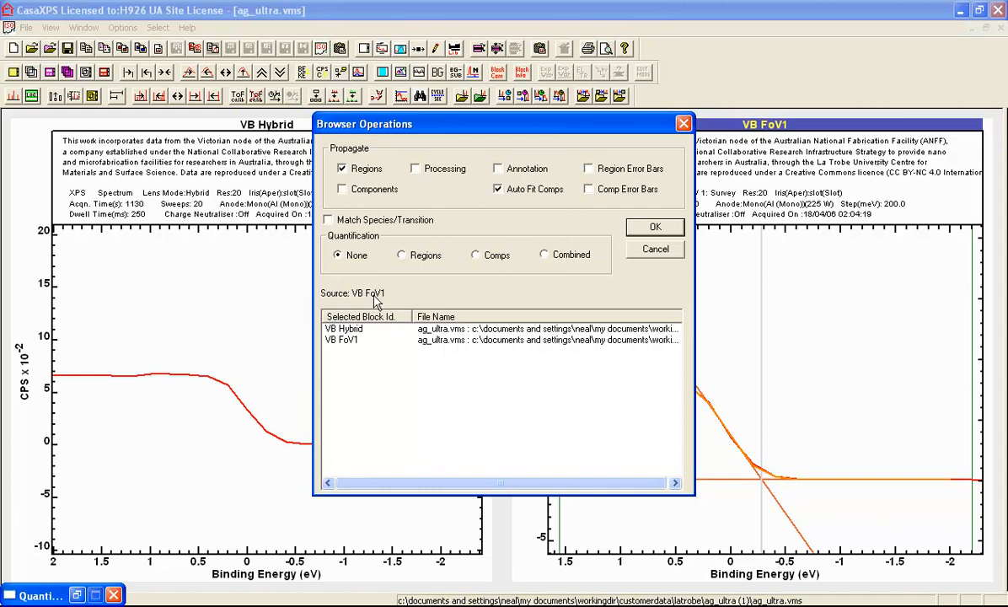
pyautogui.moveTo(712, 247)
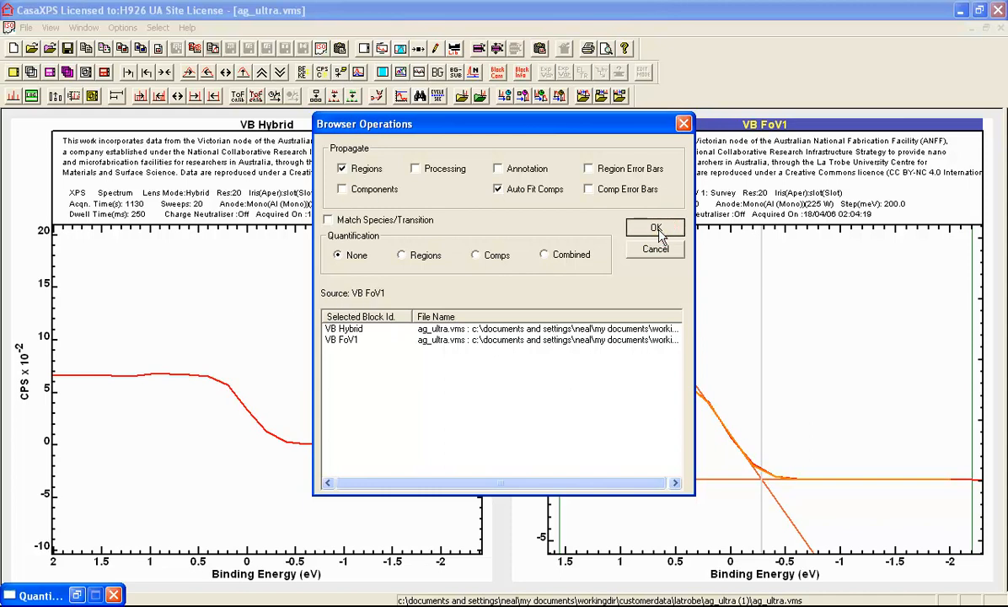
# Propagate the region and edge fit from VB FoV1 onto the VB Hybrid spectrum.
pyautogui.click(656, 227)
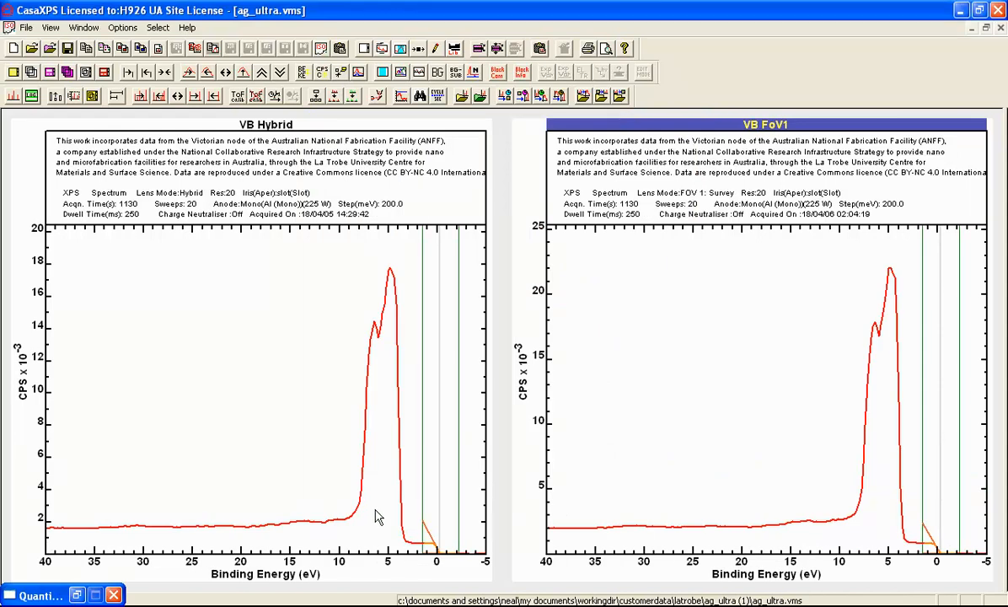
pyautogui.moveTo(379, 499)
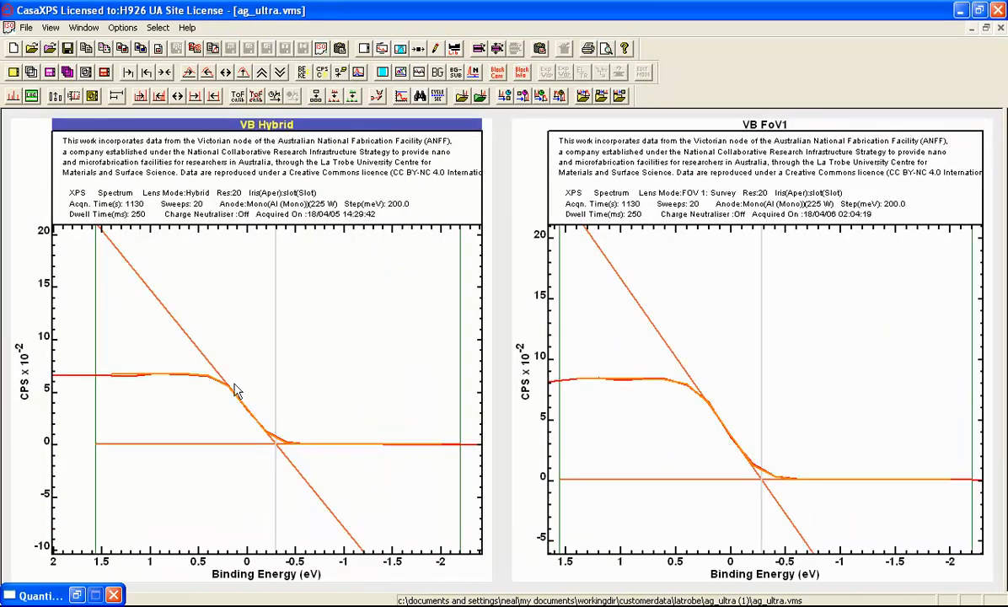
pyautogui.moveTo(249, 354)
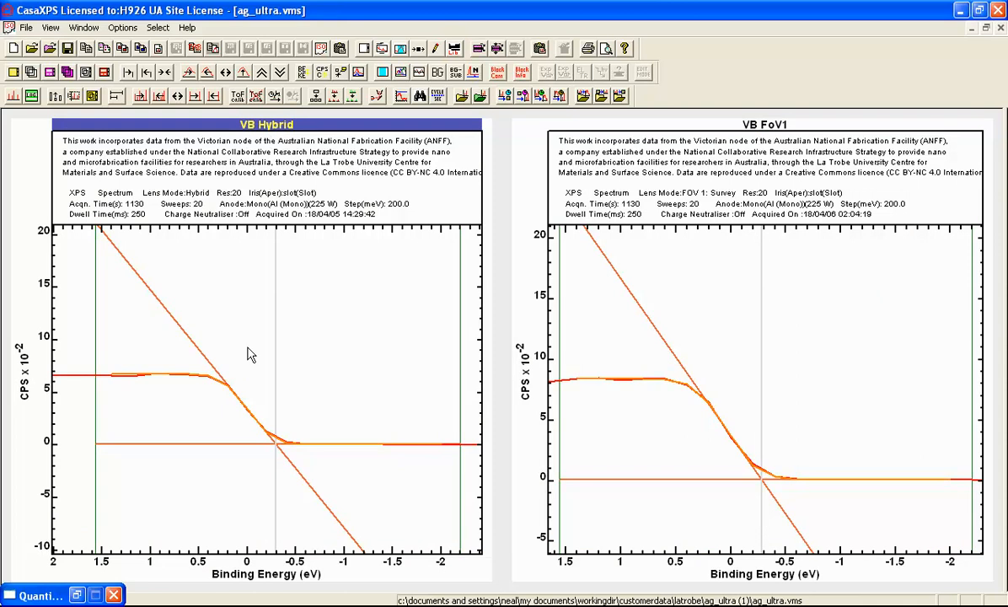
pyautogui.moveTo(280, 455)
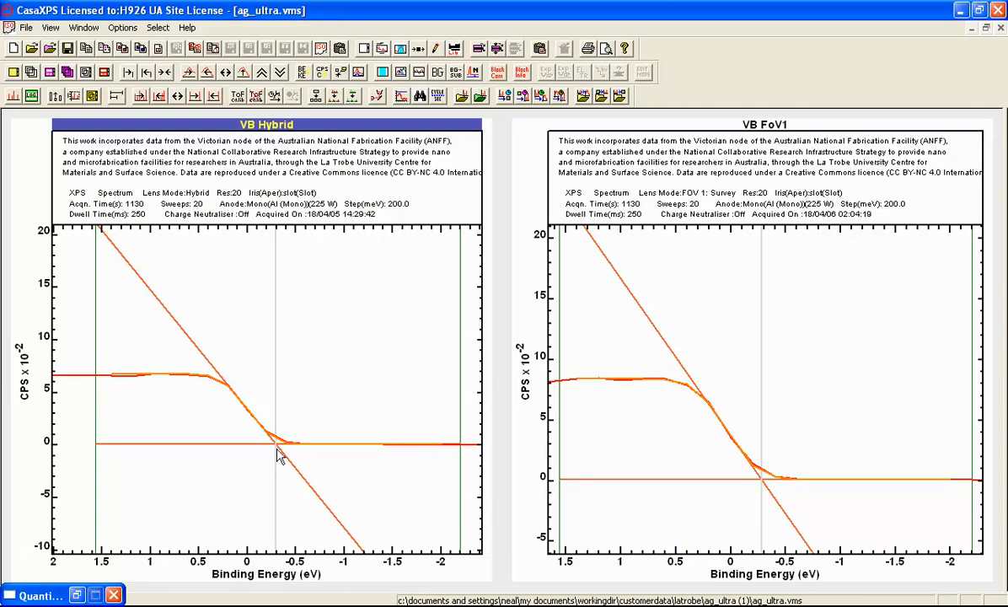
pyautogui.moveTo(238, 399)
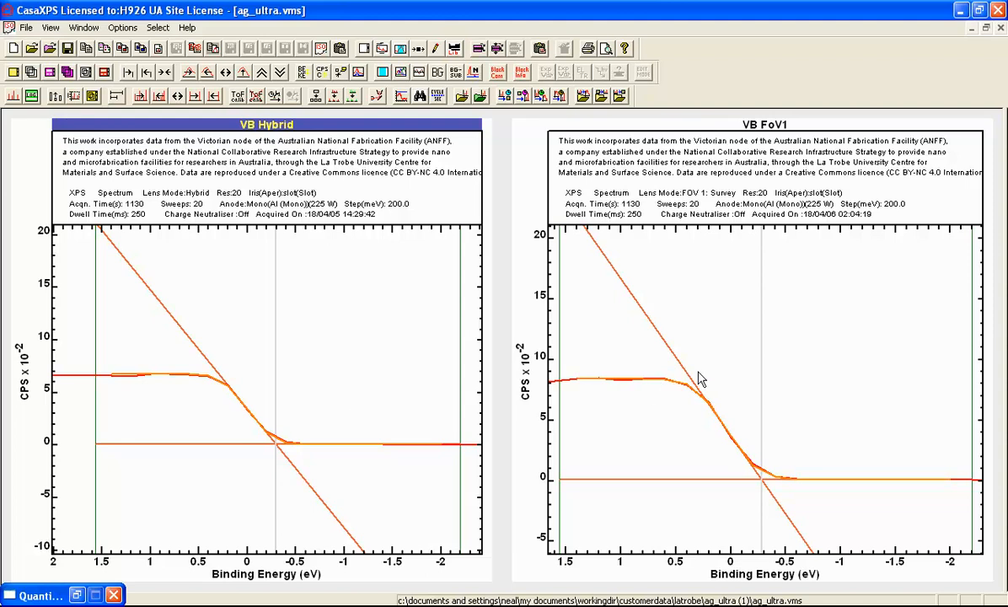
pyautogui.moveTo(774, 145)
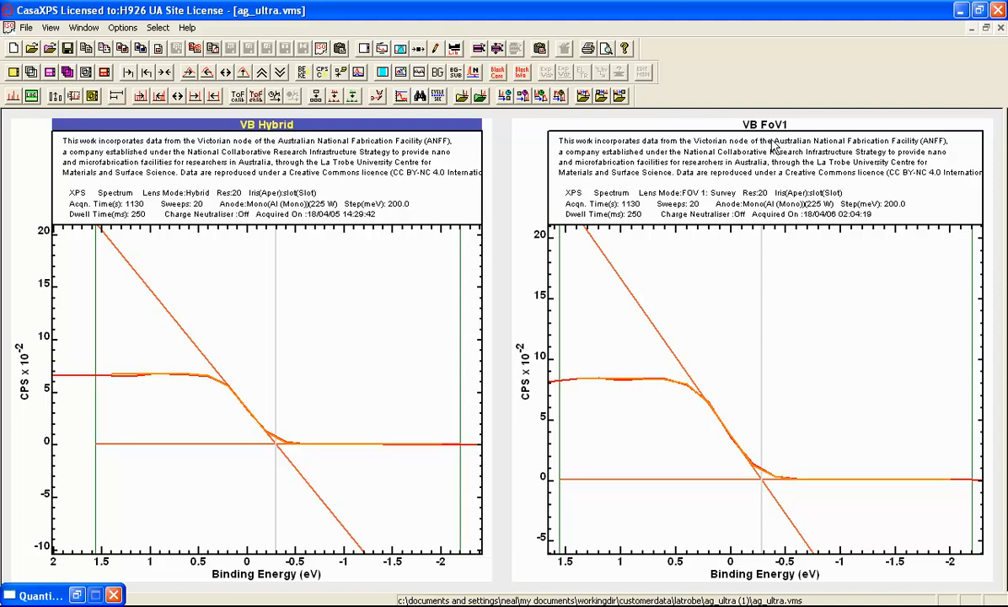
pyautogui.moveTo(750, 401)
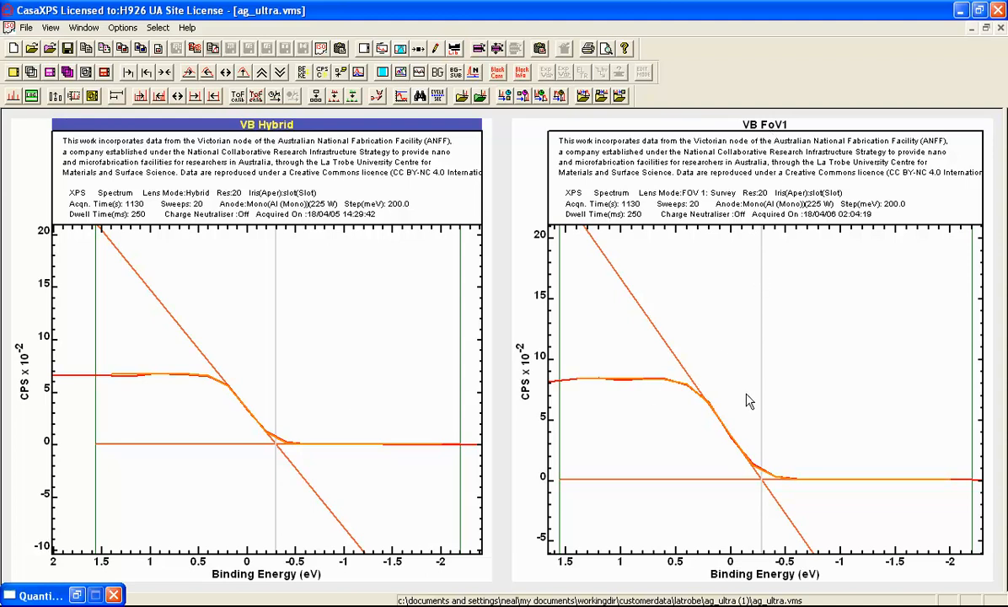
pyautogui.click(431, 48)
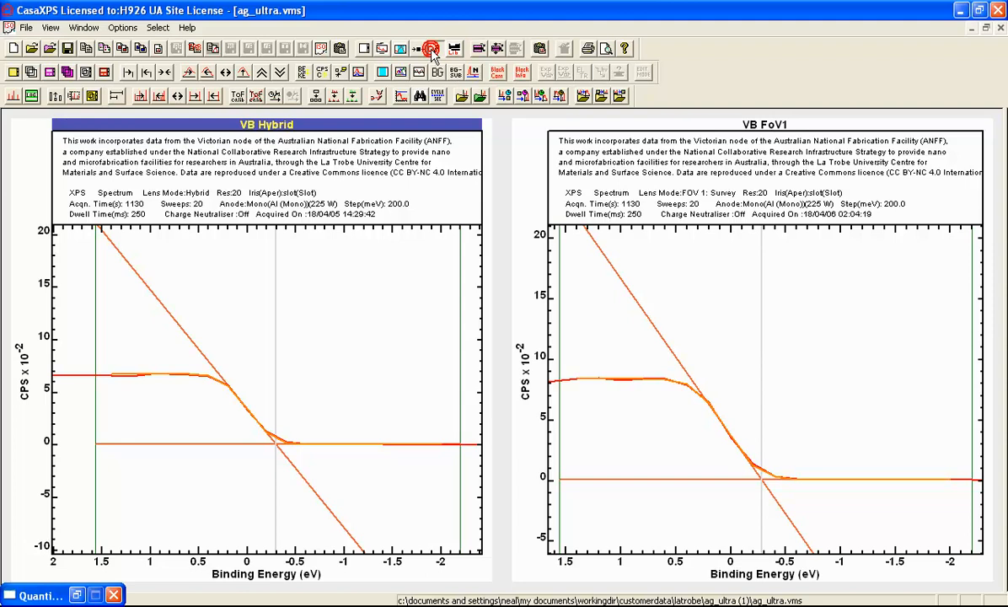
# Apply a quantification table with FWHM, height and BG type, excluding area and concentration.
pyautogui.click(430, 48)
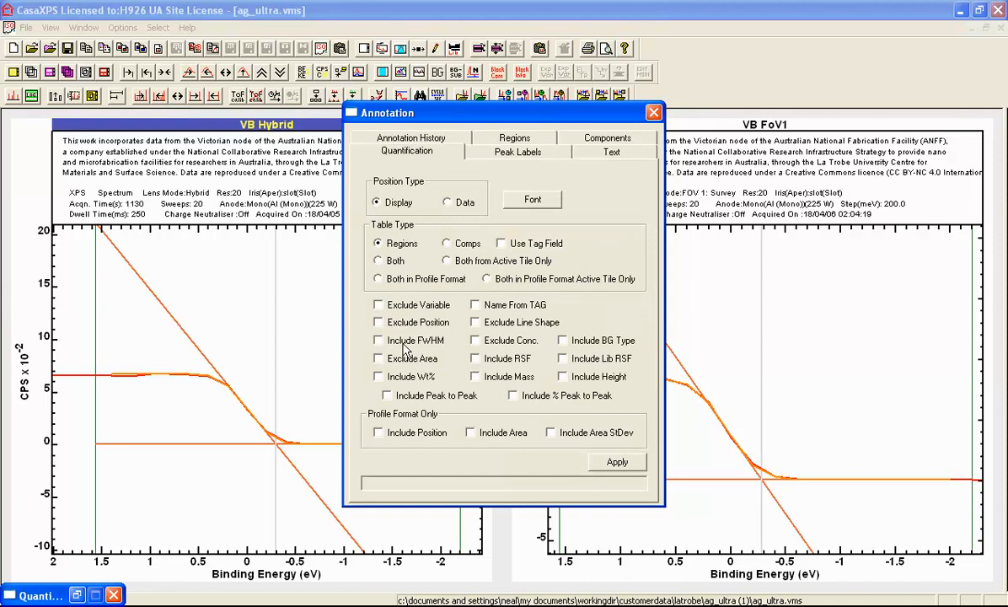
pyautogui.click(378, 341)
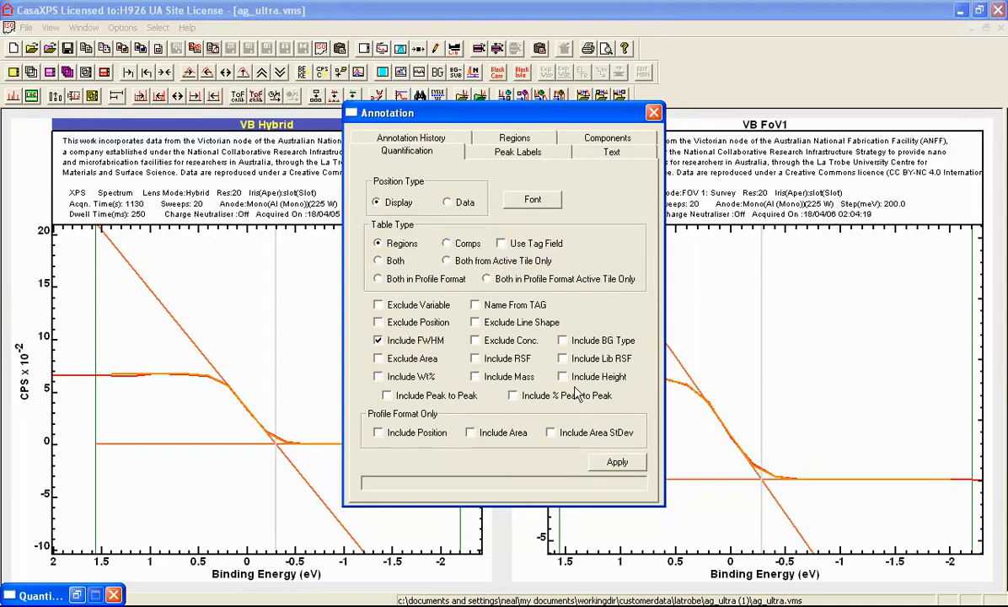
pyautogui.click(563, 376)
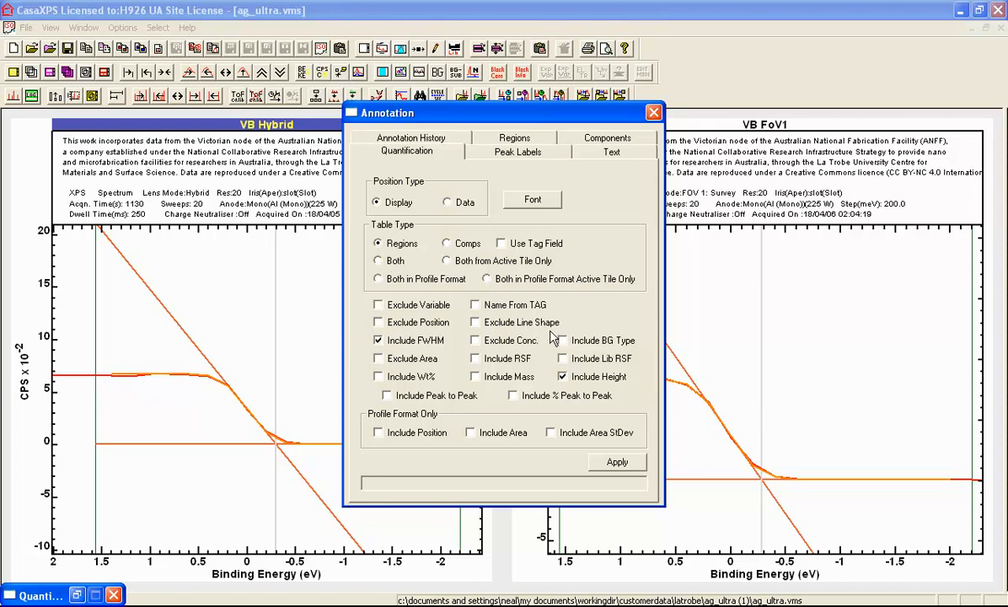
pyautogui.click(563, 341)
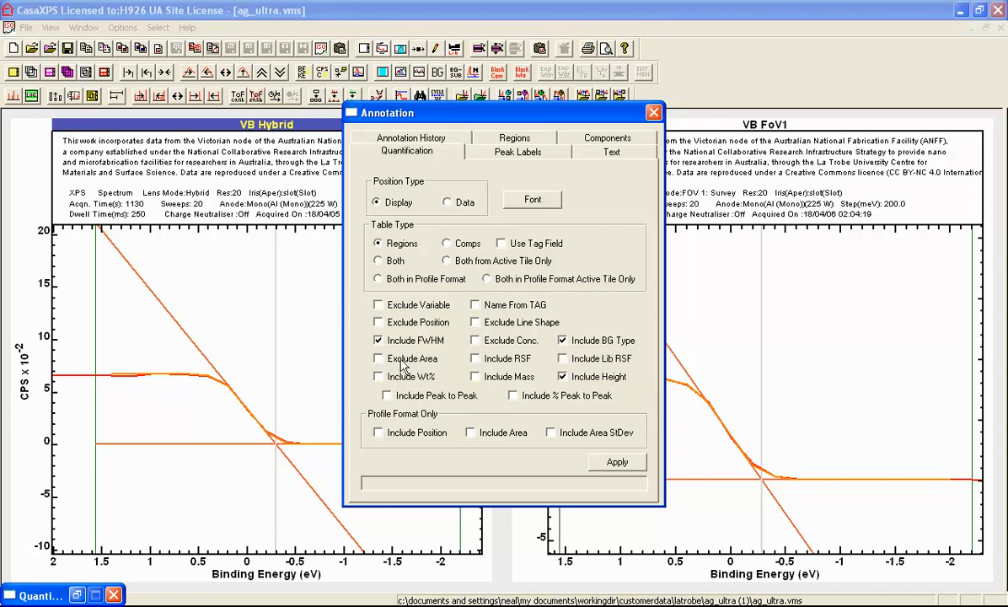
pyautogui.click(377, 357)
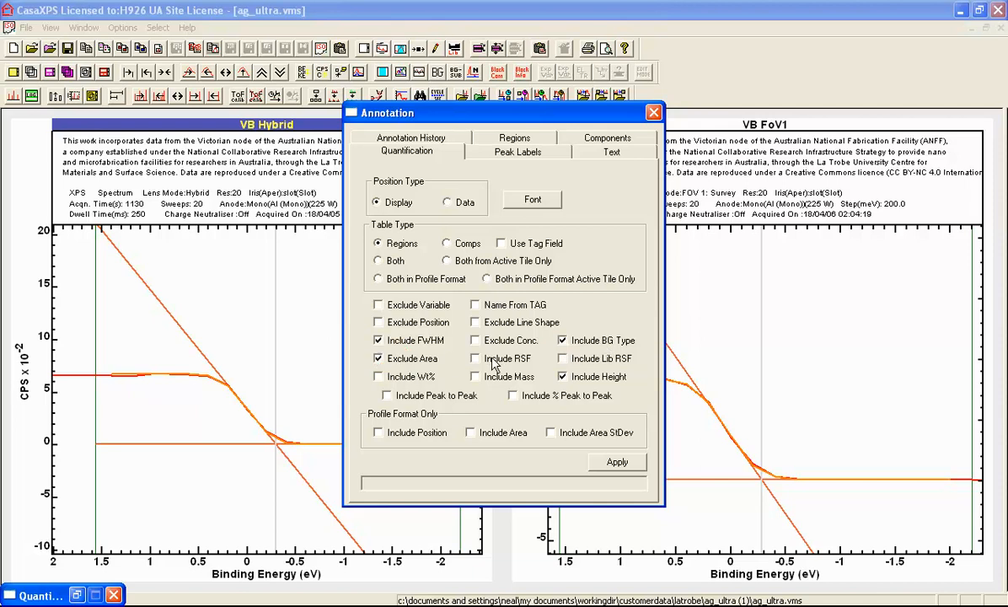
pyautogui.click(476, 340)
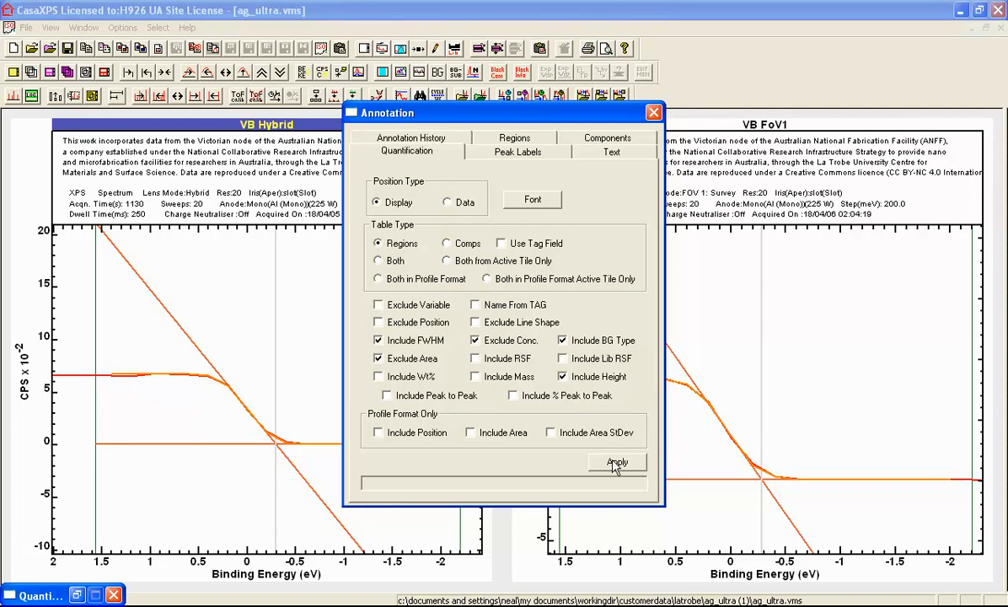
pyautogui.click(617, 462)
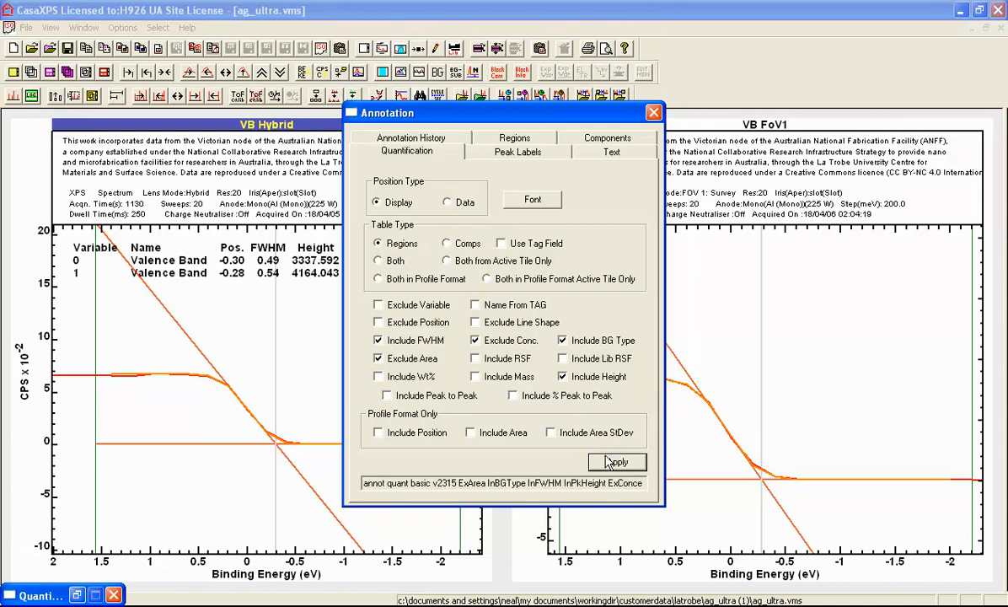
pyautogui.moveTo(209, 121)
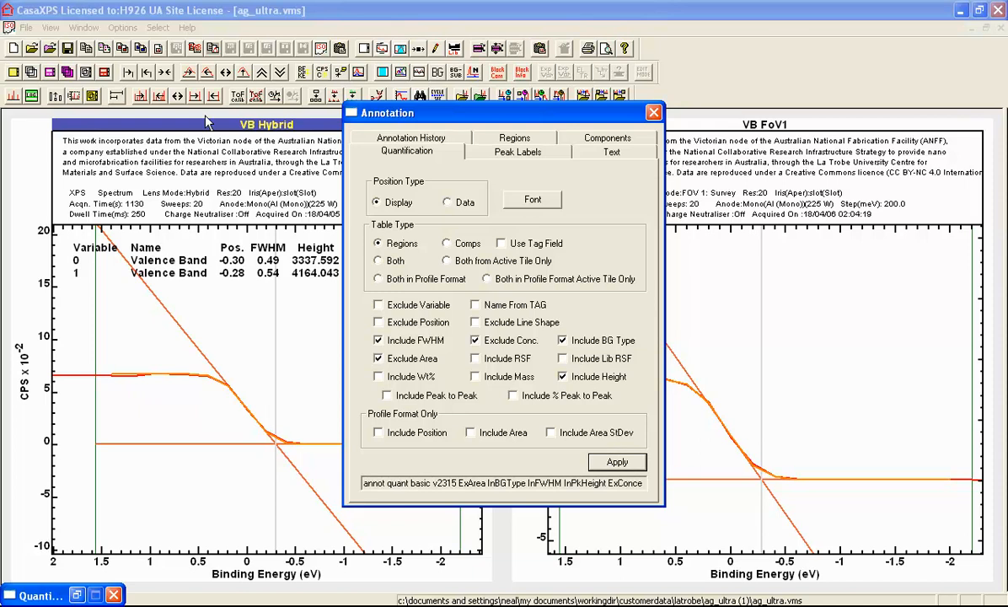
pyautogui.moveTo(175, 131)
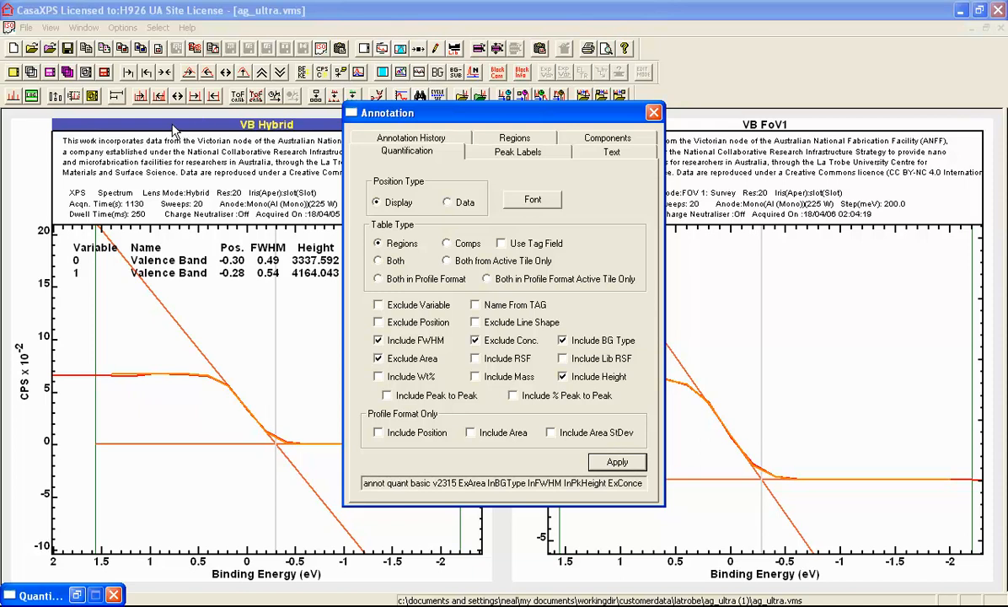
pyautogui.moveTo(334, 166)
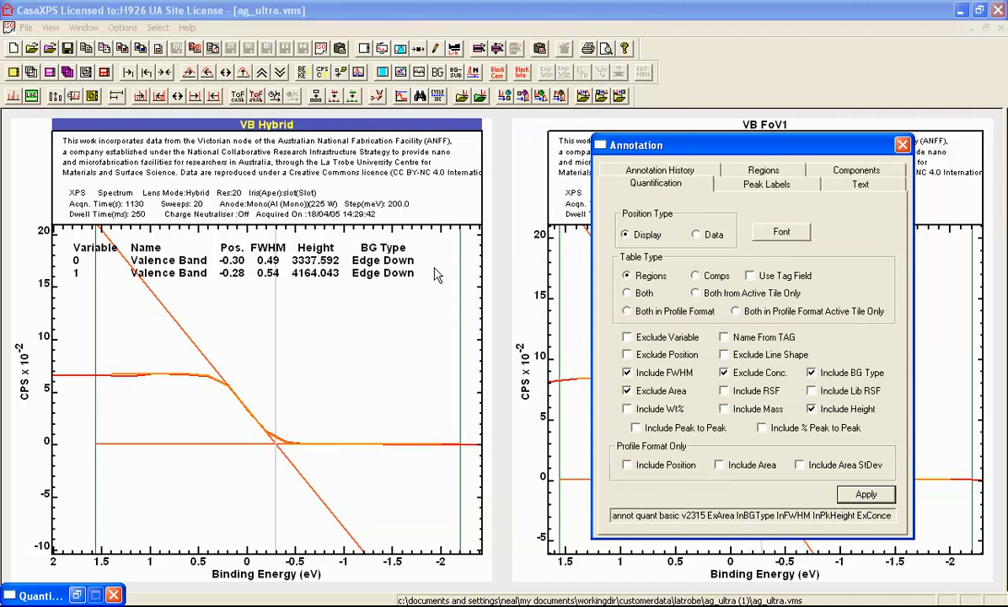
pyautogui.moveTo(390, 284)
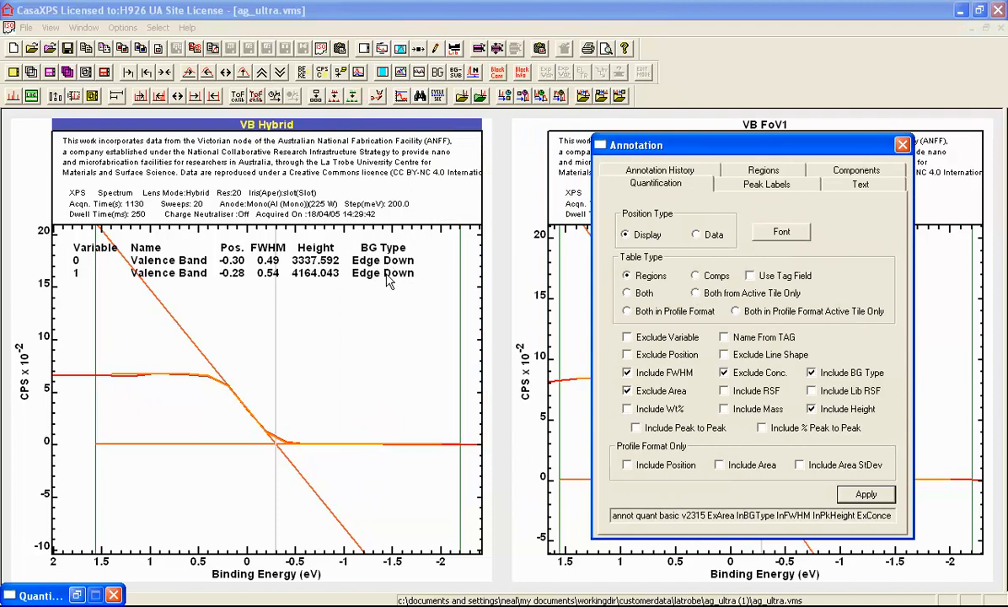
pyautogui.moveTo(327, 283)
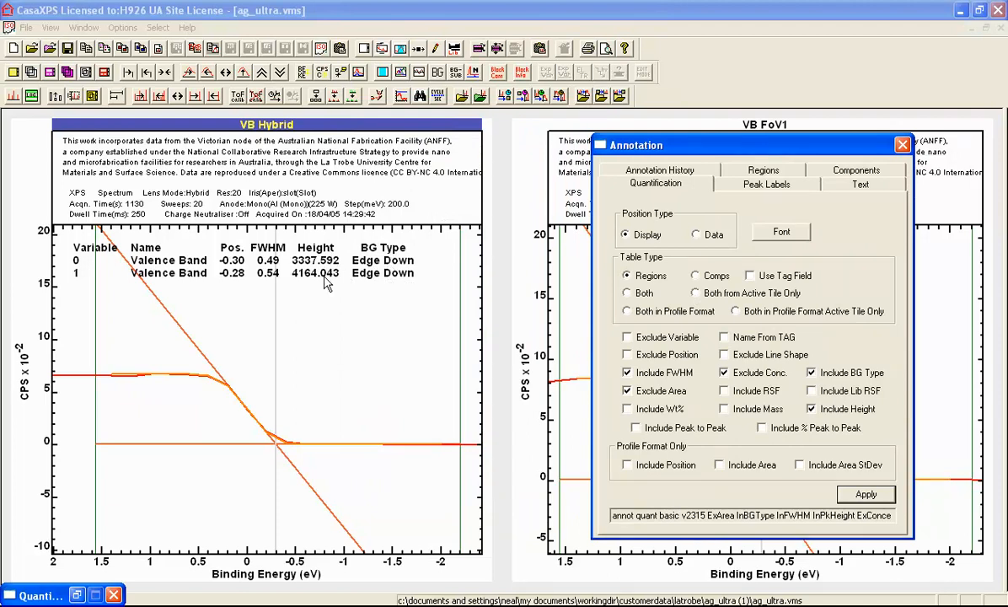
pyautogui.moveTo(243, 424)
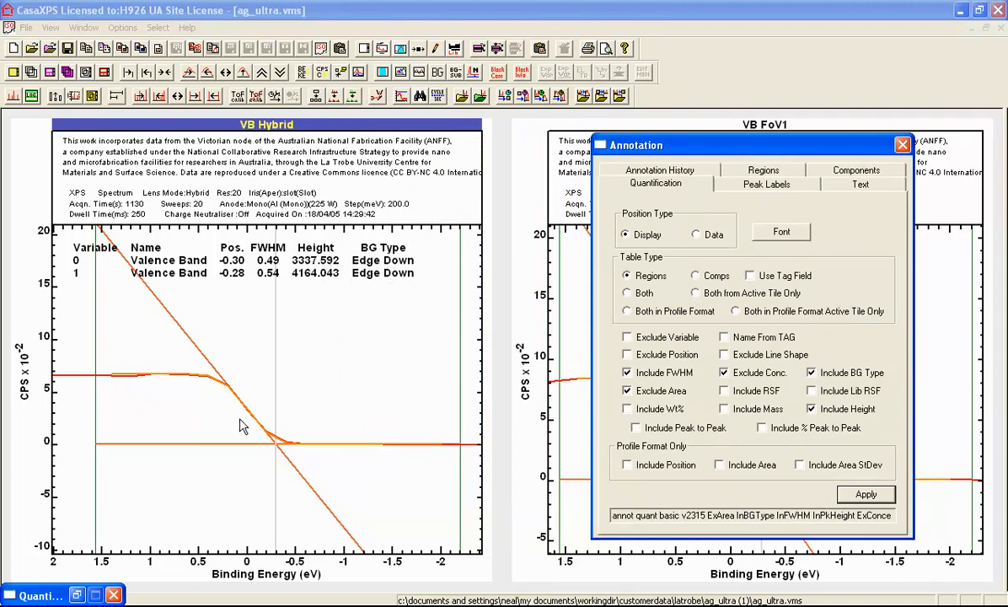
pyautogui.moveTo(185, 388)
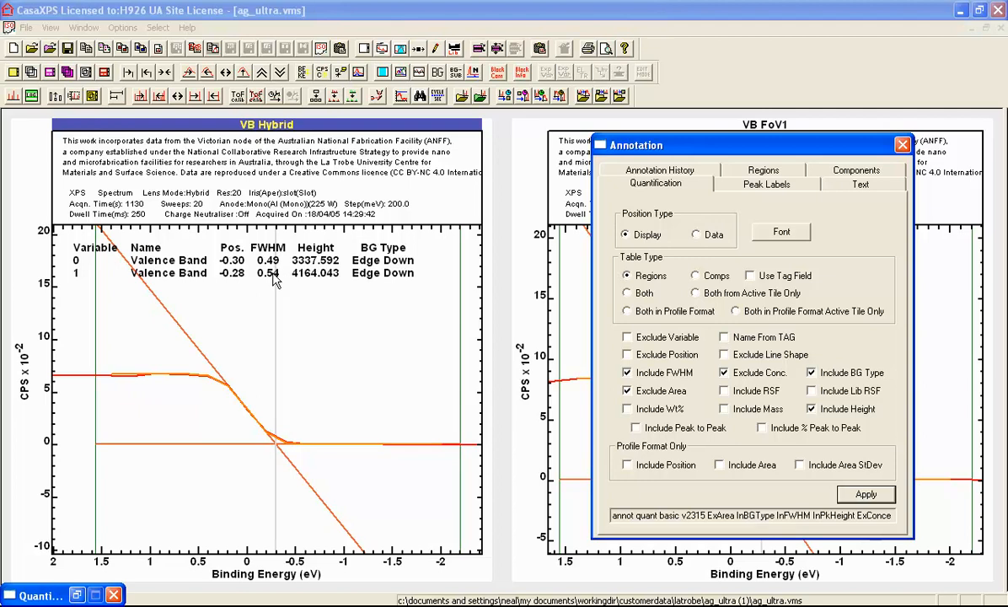
pyautogui.moveTo(245, 379)
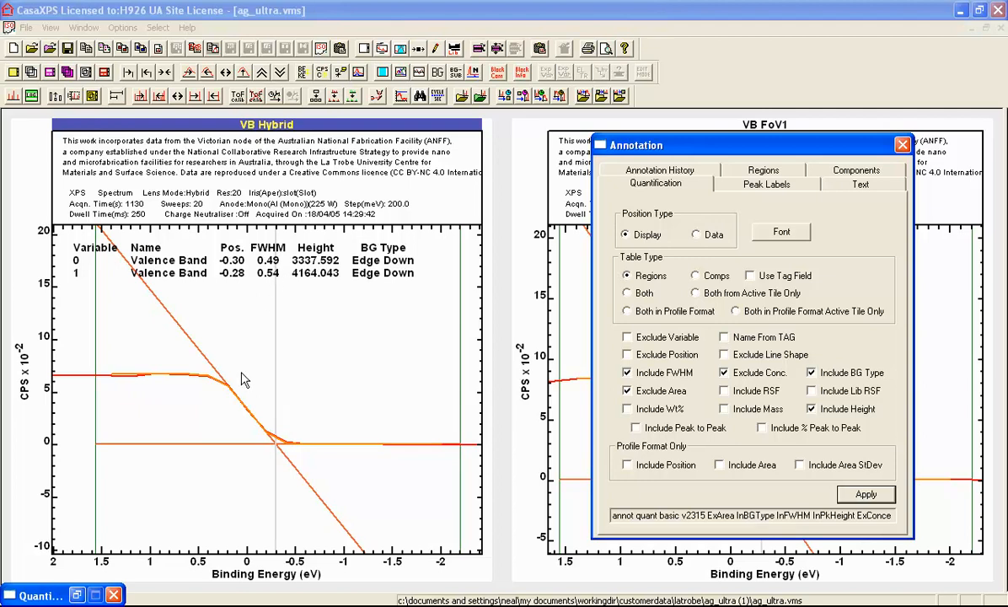
pyautogui.moveTo(233, 278)
pyautogui.write('Hybrid PE20')
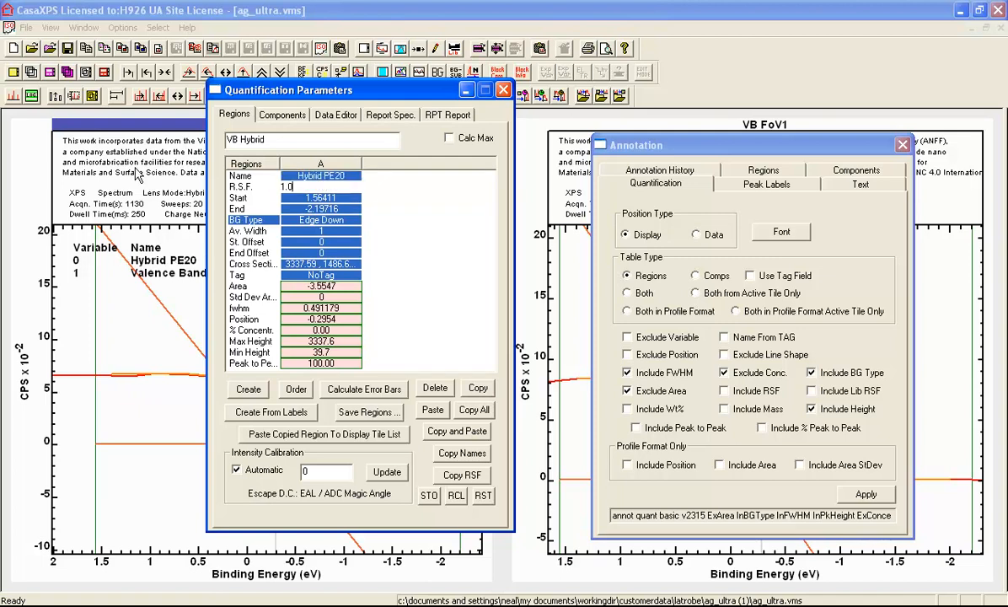
pyautogui.moveTo(965, 293)
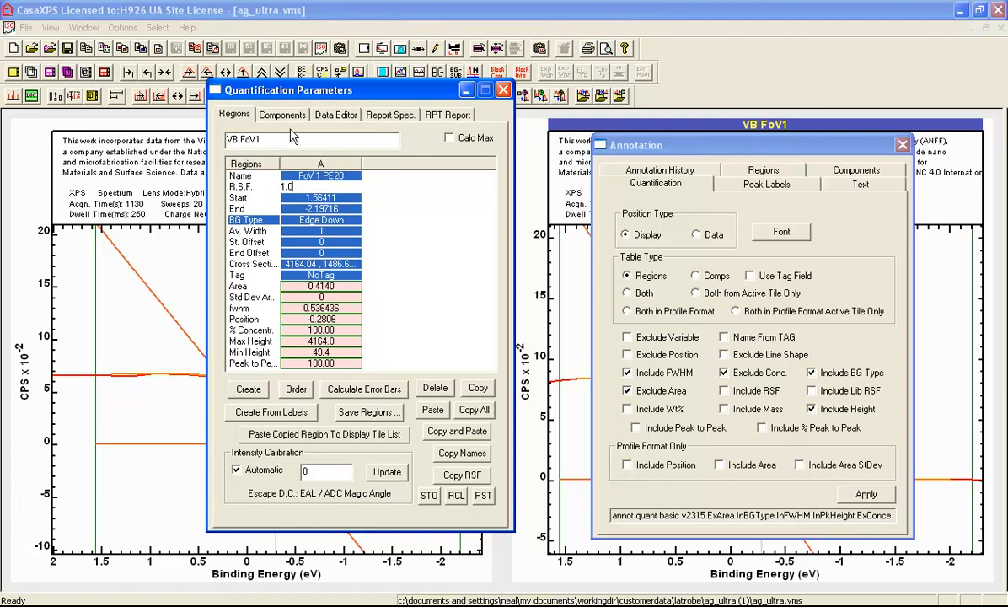
# Close the region parameters and annotation settings, leaving regions Hybrid PE20 and FoV 1 PE20.
pyautogui.click(502, 89)
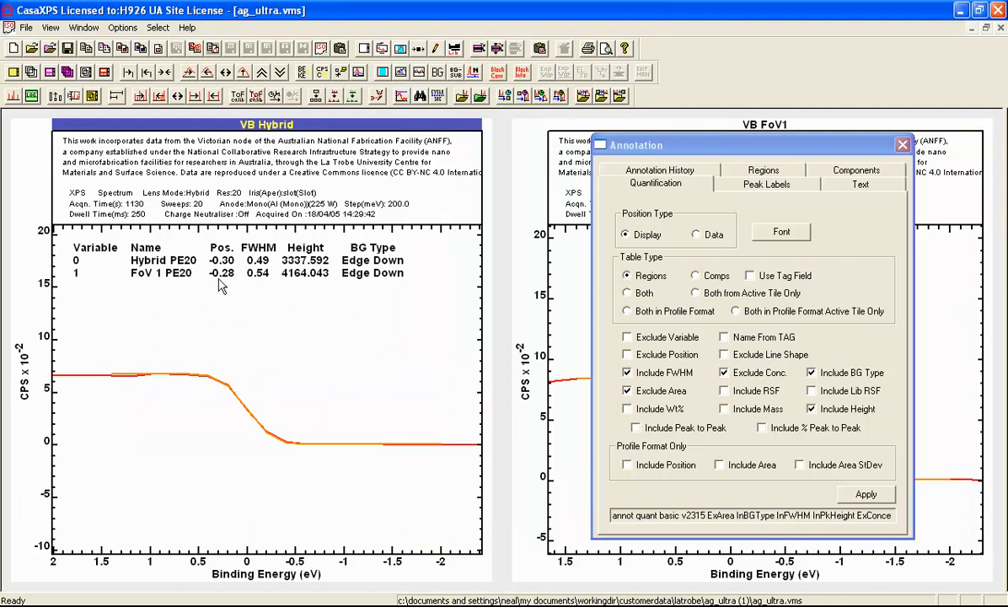
pyautogui.moveTo(266, 284)
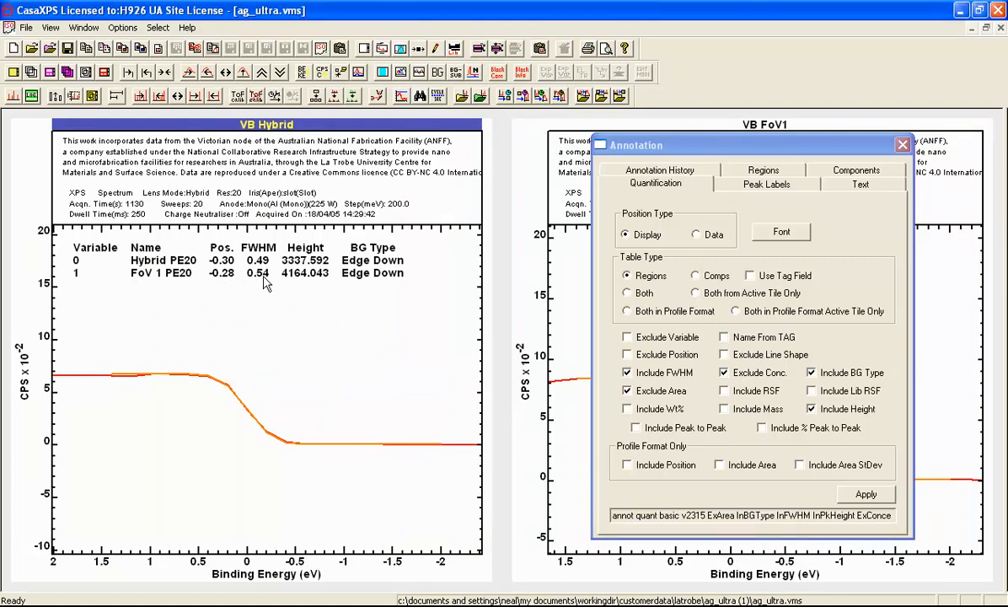
pyautogui.moveTo(263, 283)
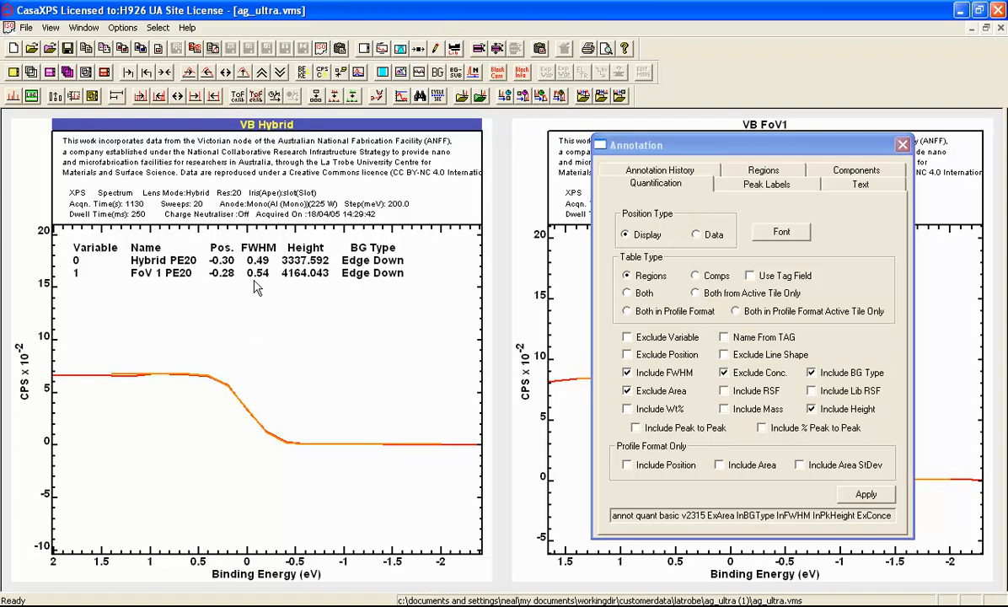
pyautogui.click(902, 145)
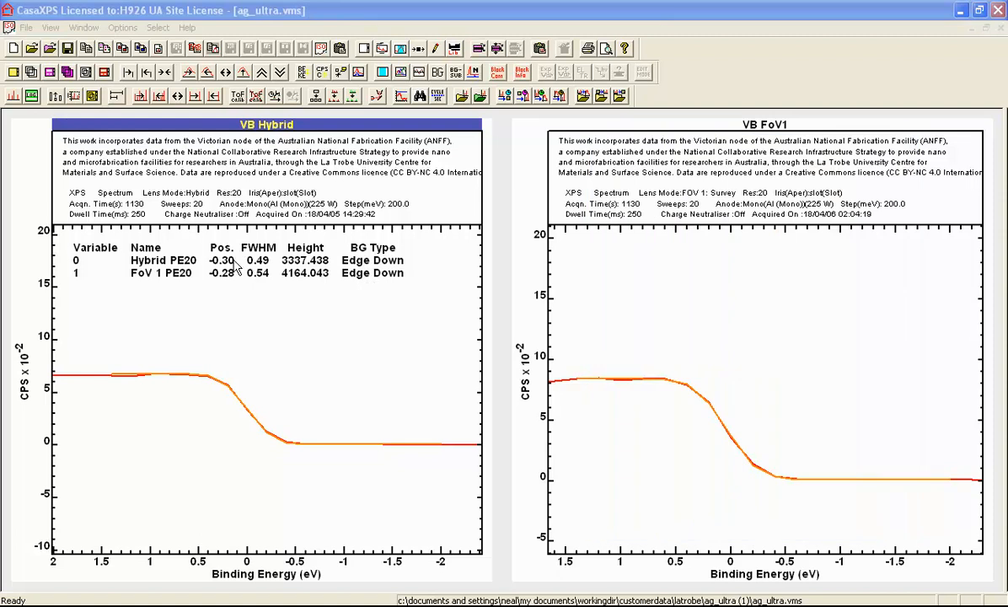
pyautogui.moveTo(244, 412)
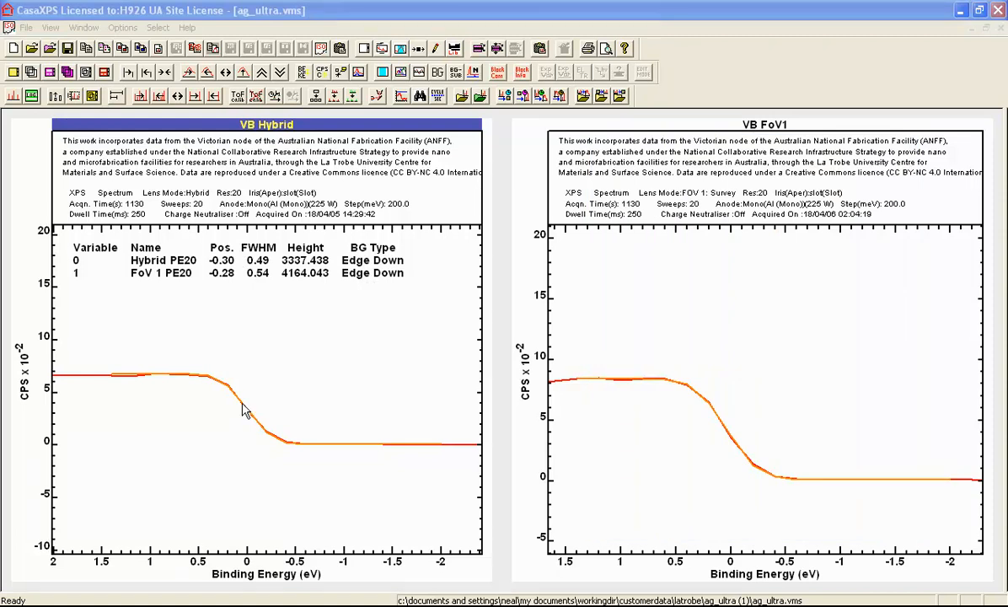
pyautogui.moveTo(251, 418)
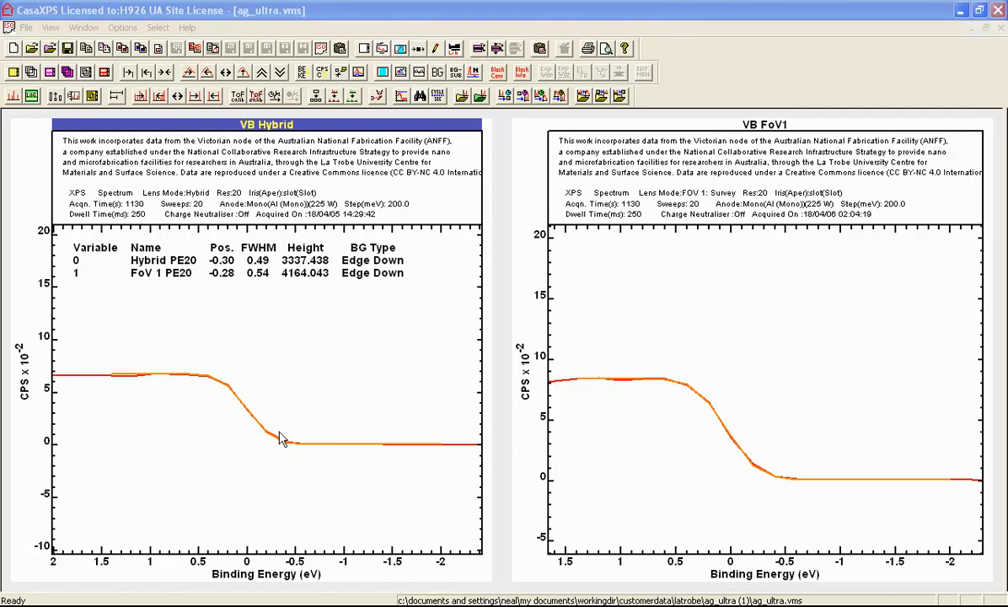
pyautogui.moveTo(194, 384)
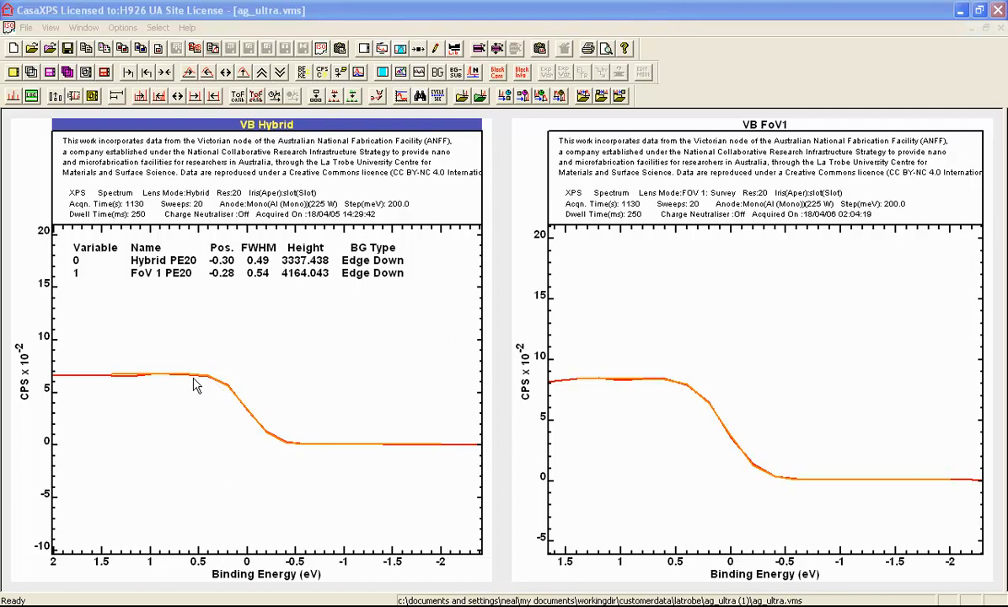
pyautogui.moveTo(319, 448)
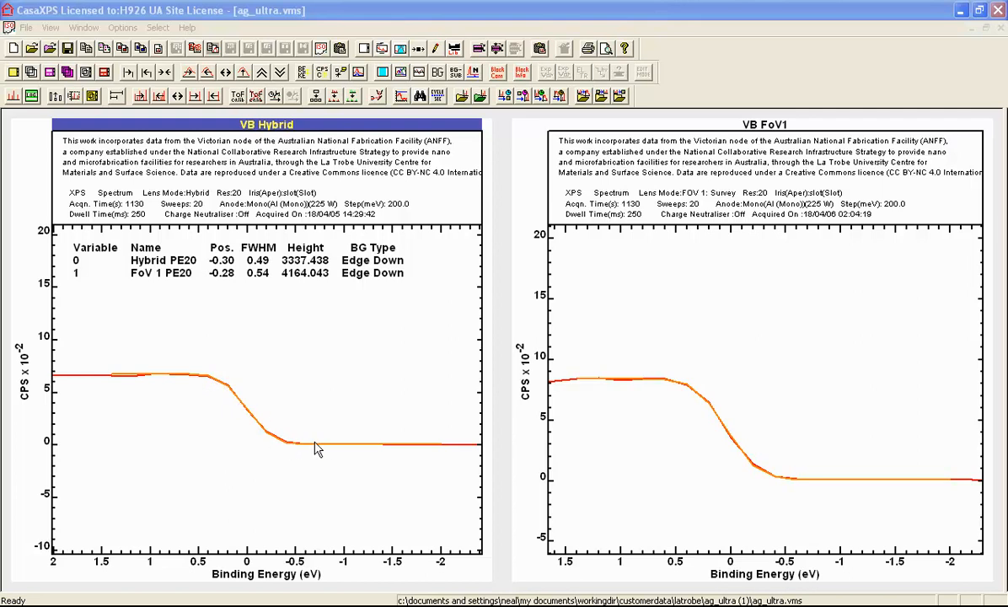
pyautogui.moveTo(277, 441)
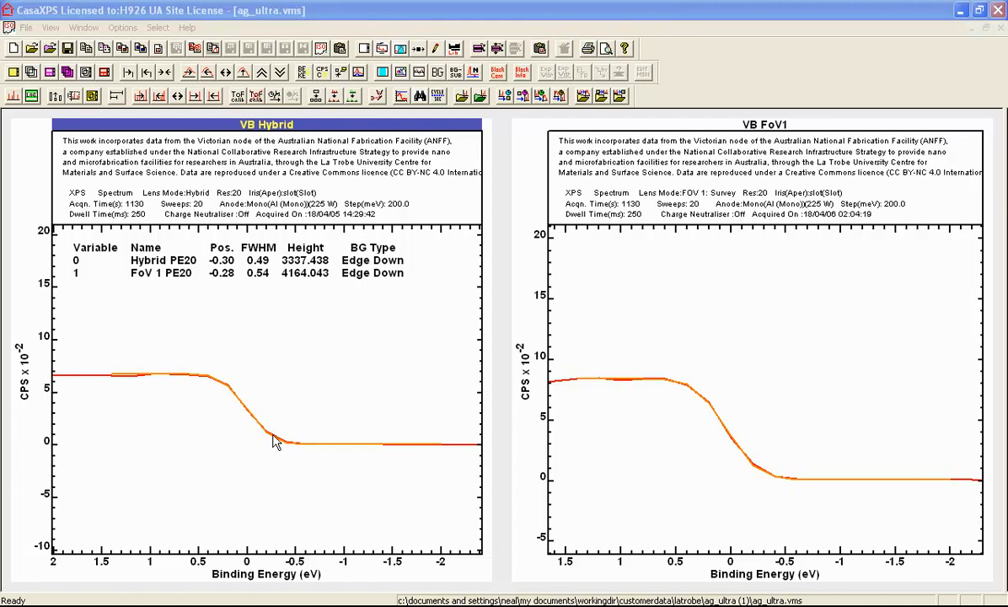
pyautogui.moveTo(246, 411)
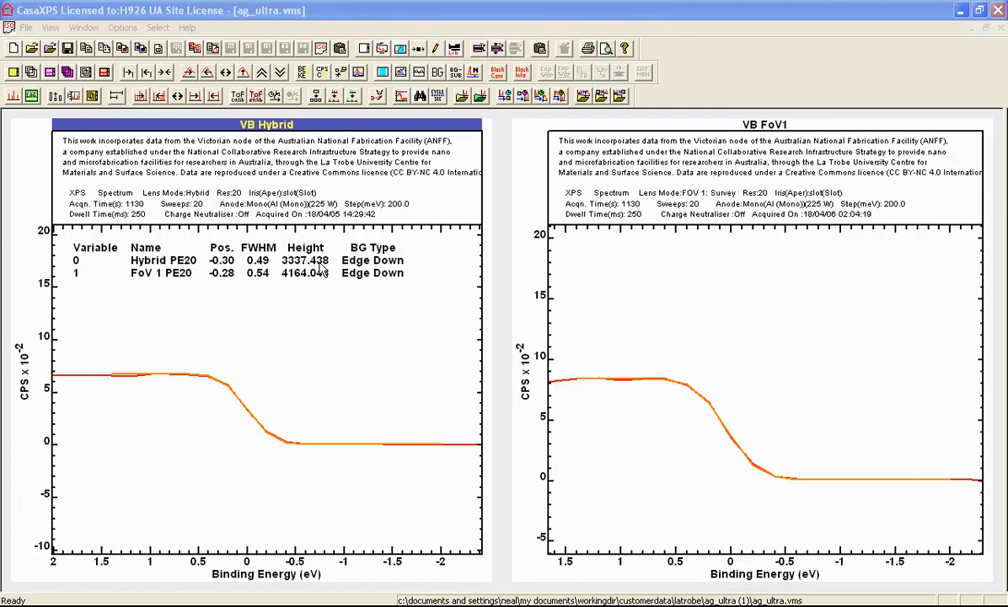
pyautogui.moveTo(388, 270)
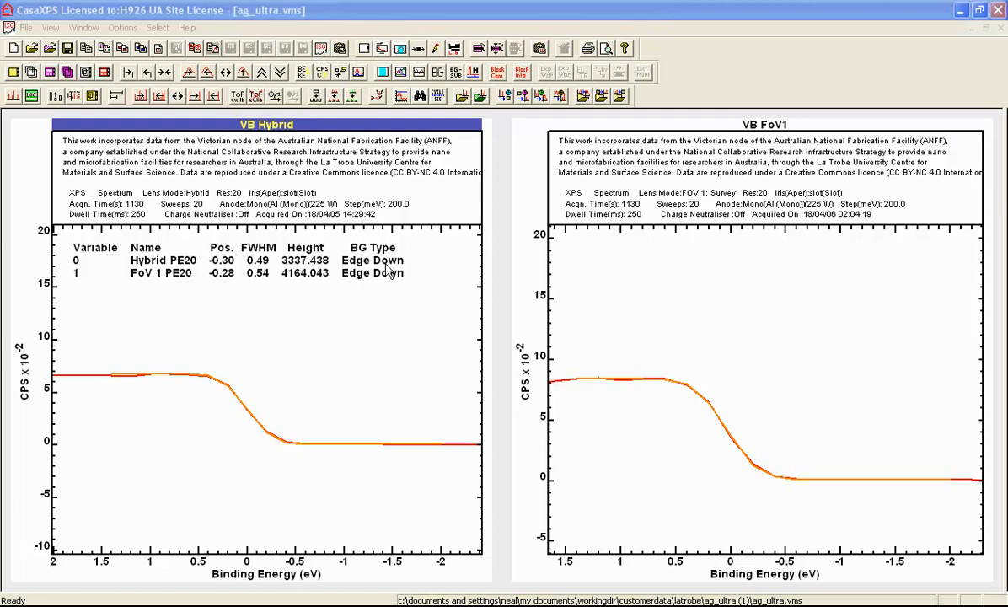
pyautogui.moveTo(246, 390)
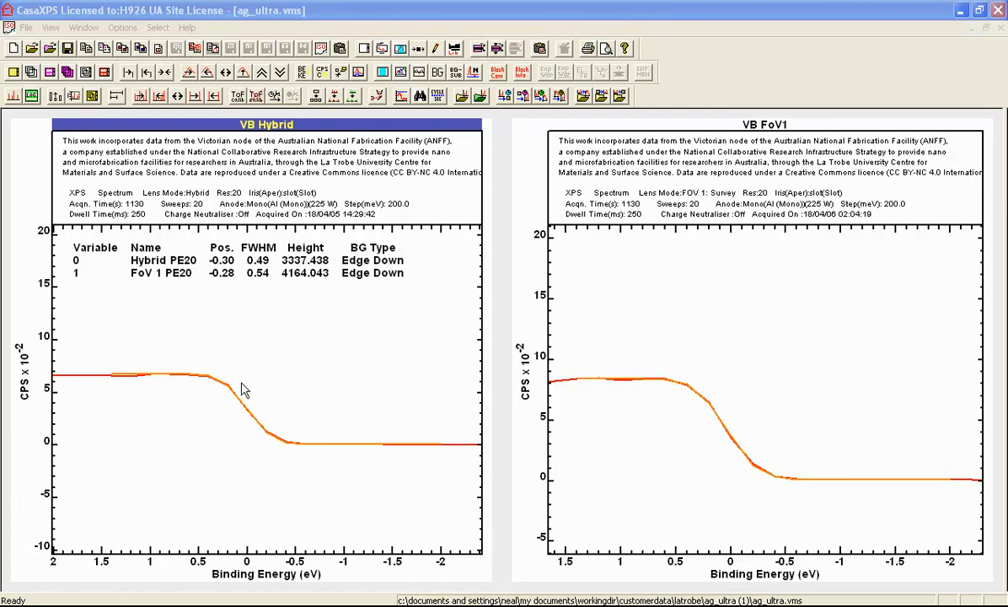
pyautogui.moveTo(249, 415)
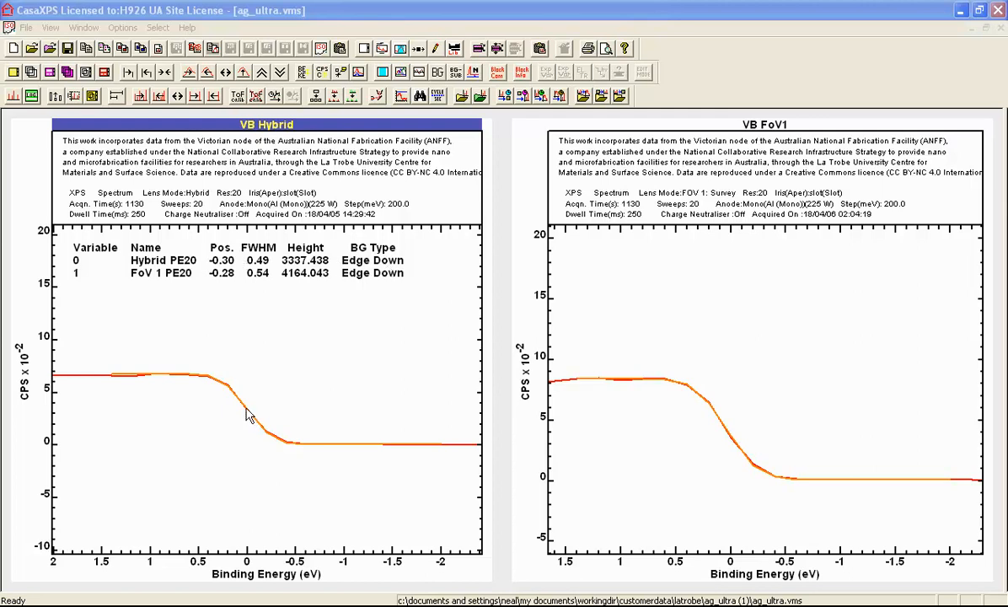
pyautogui.moveTo(352, 98)
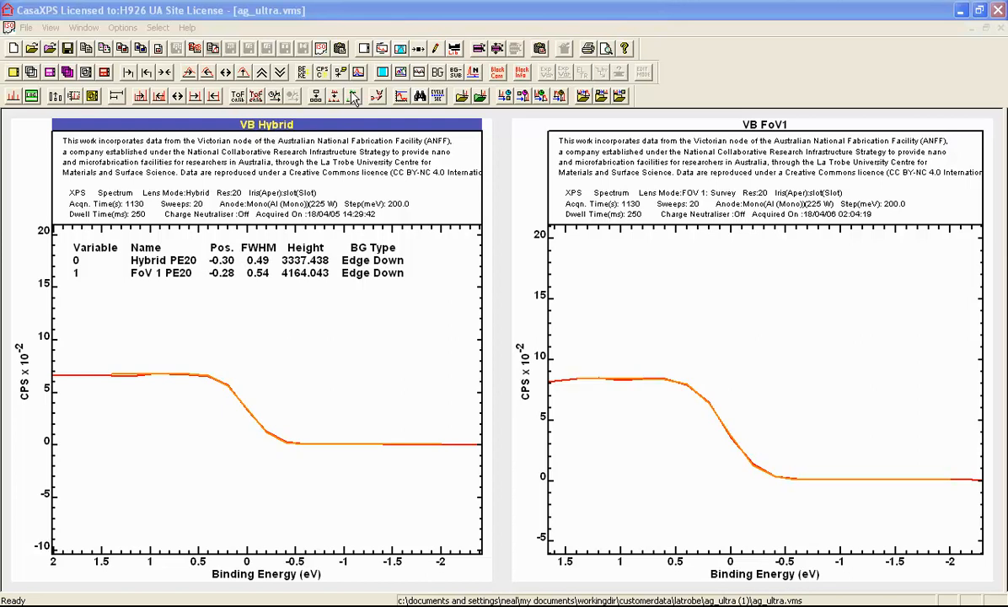
pyautogui.click(315, 94)
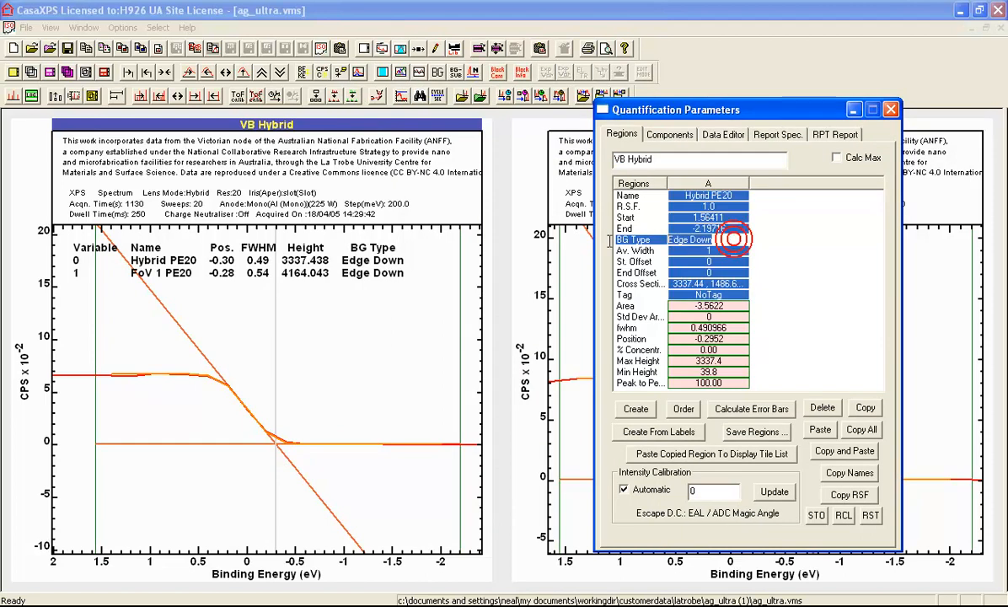
# Set the Hybrid PE20 region's BG Type to Step Down (sd).
pyautogui.write('sd')
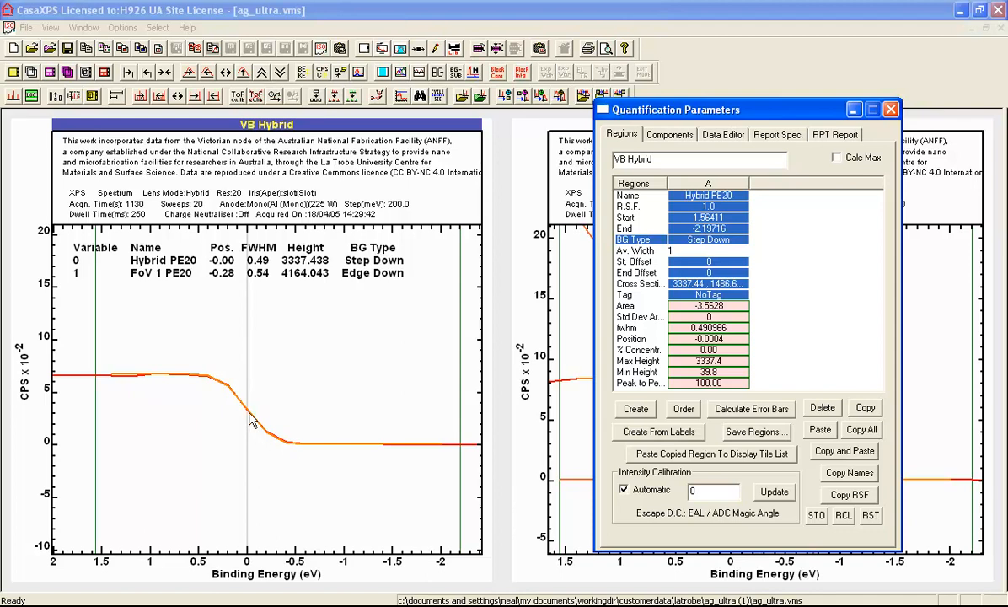
pyautogui.moveTo(250, 415)
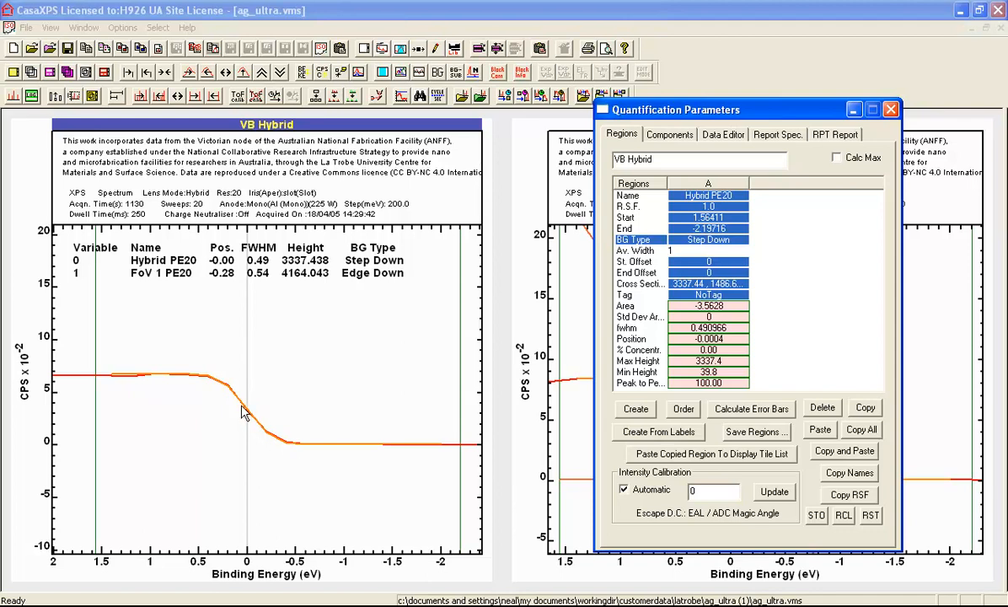
pyautogui.moveTo(199, 279)
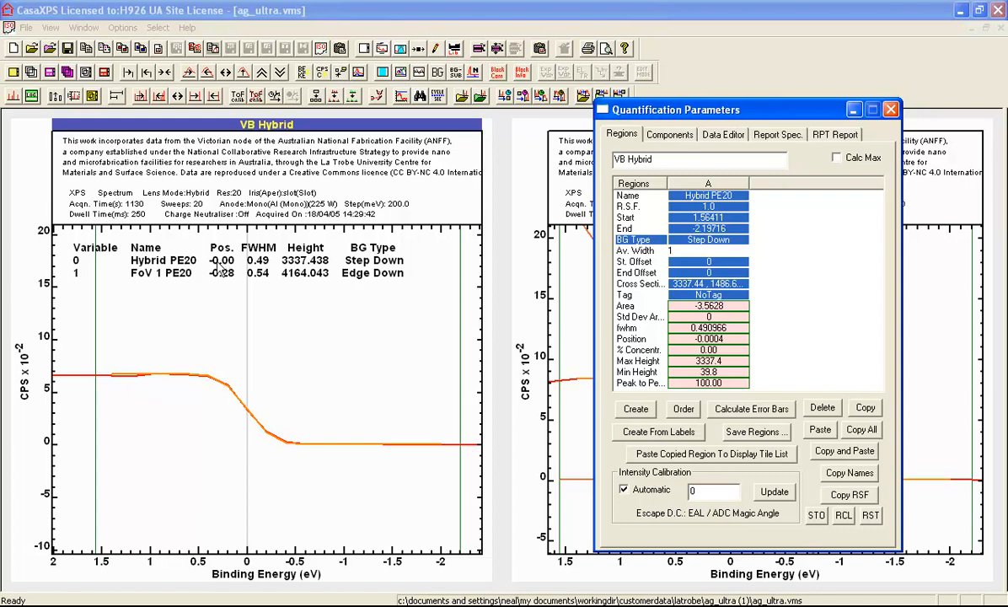
pyautogui.moveTo(385, 266)
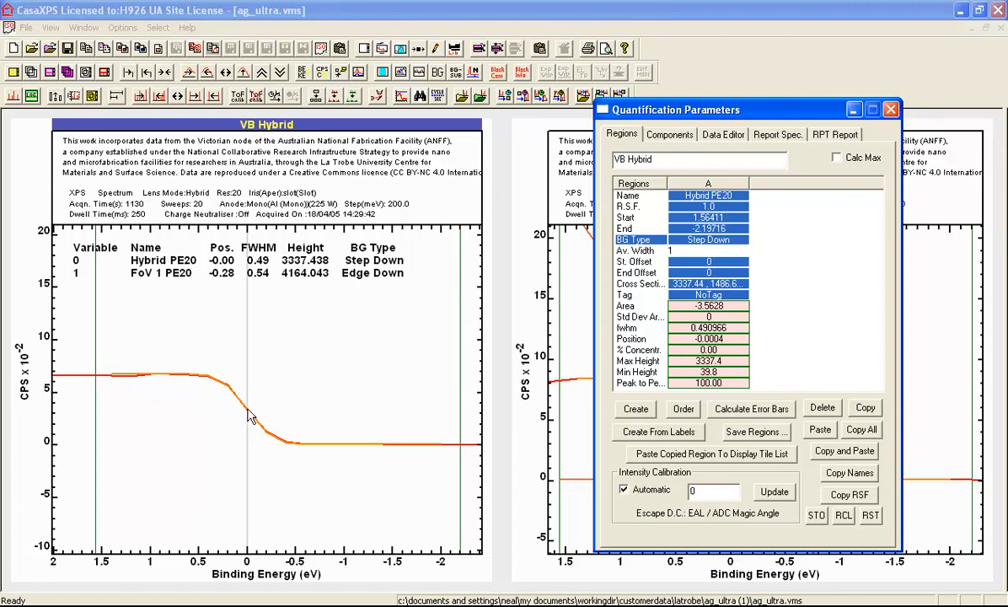
pyautogui.moveTo(236, 357)
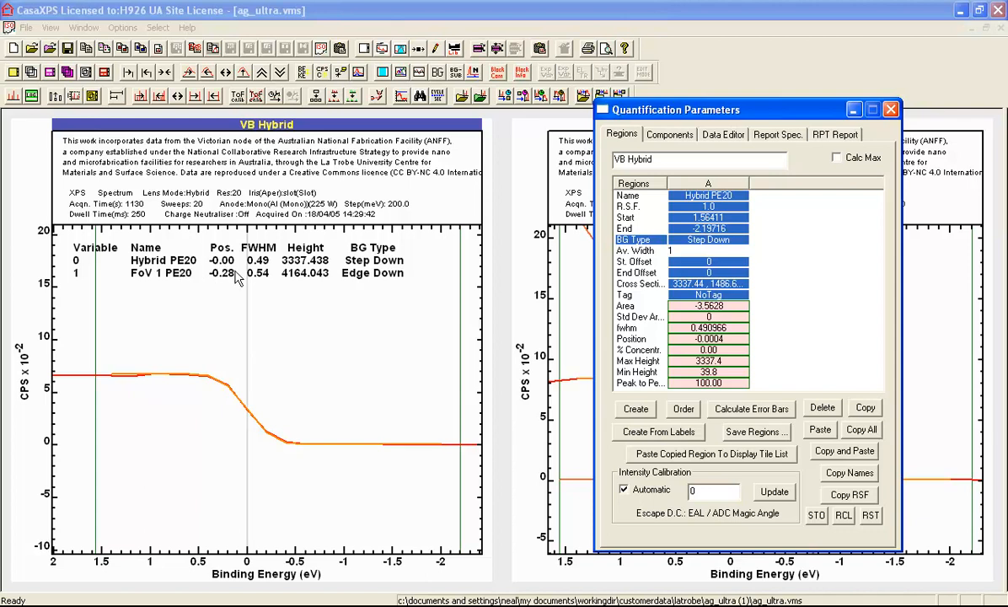
pyautogui.moveTo(222, 283)
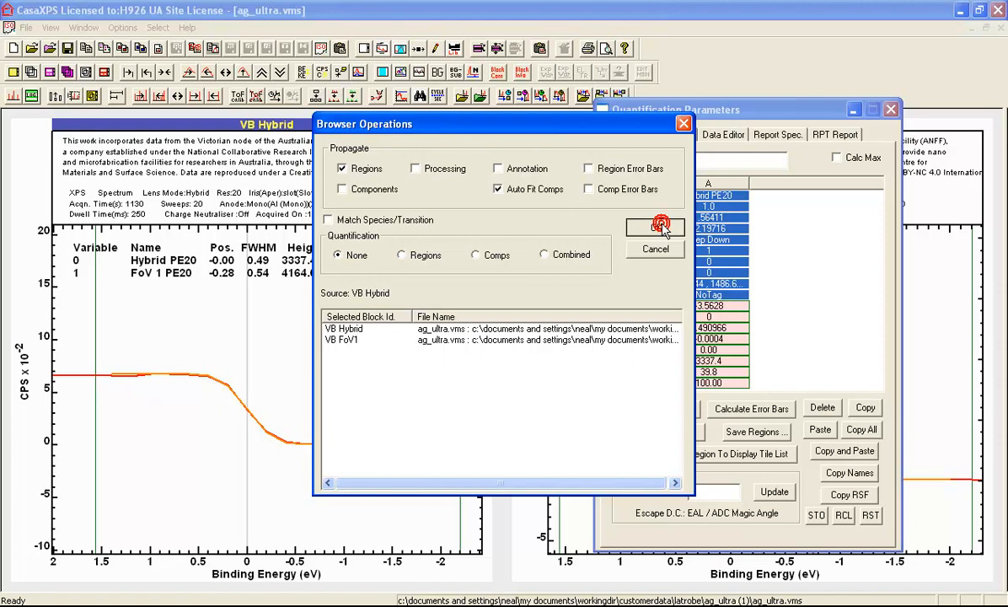
# Propagate the Step Down Hybrid PE20 region onto the FoV1 spectrum.
pyautogui.click(656, 226)
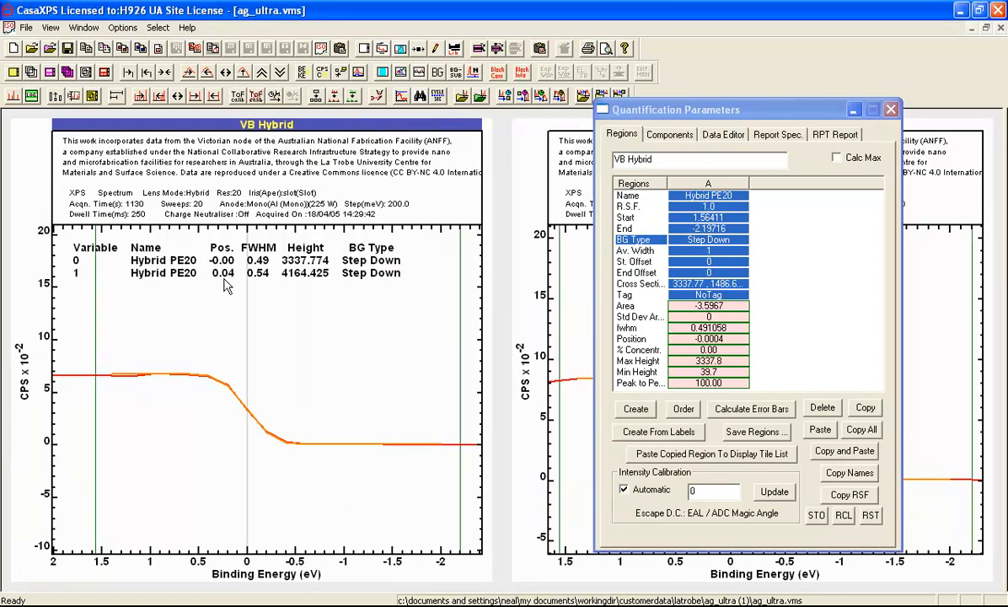
pyautogui.moveTo(277, 287)
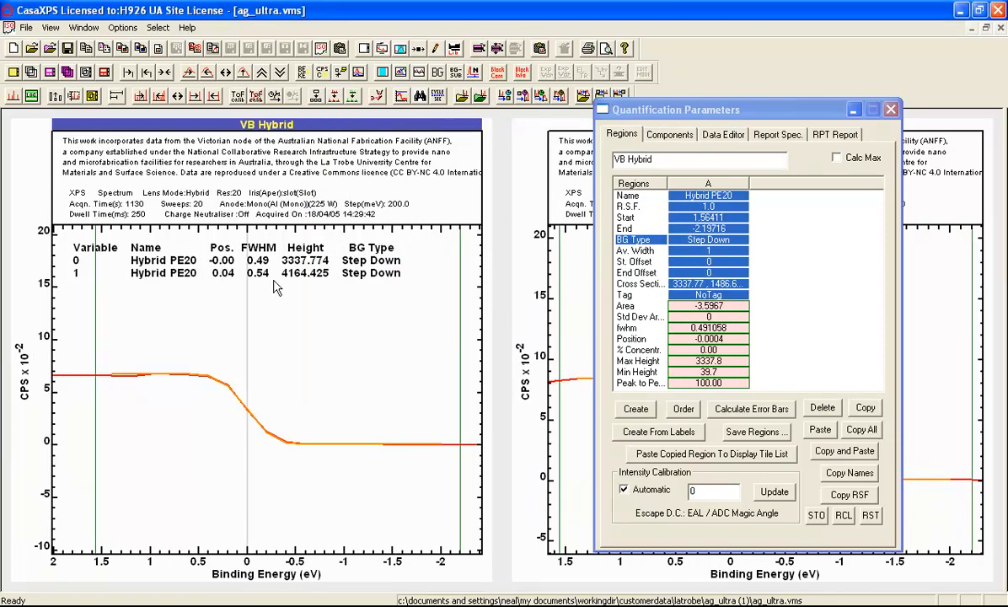
pyautogui.moveTo(267, 403)
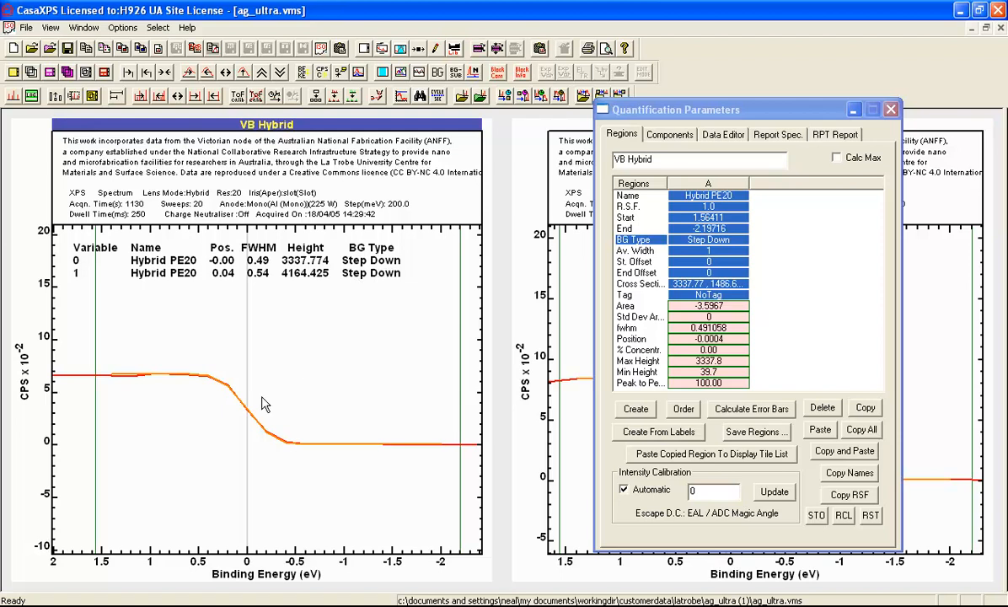
pyautogui.moveTo(249, 415)
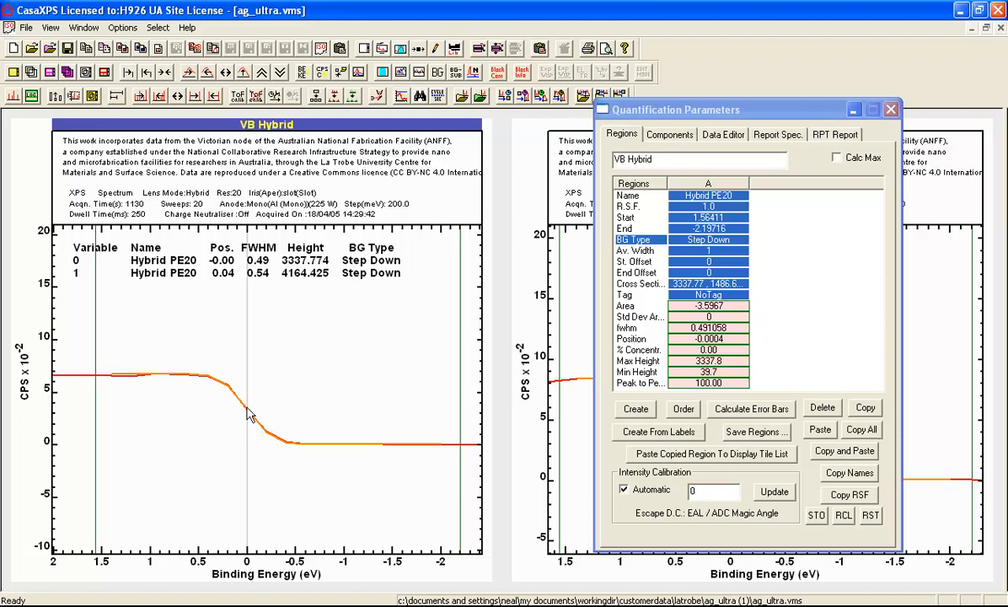